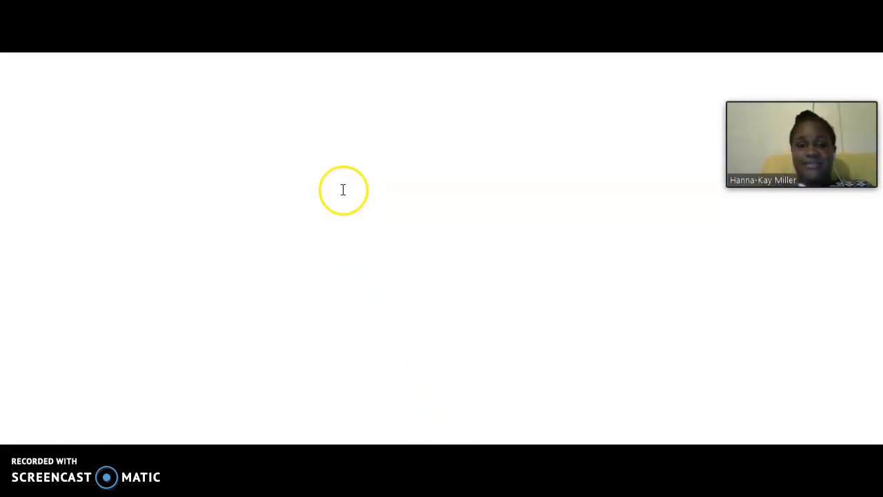
{"action": "mouse_move", "coordinate": [205, 112]}
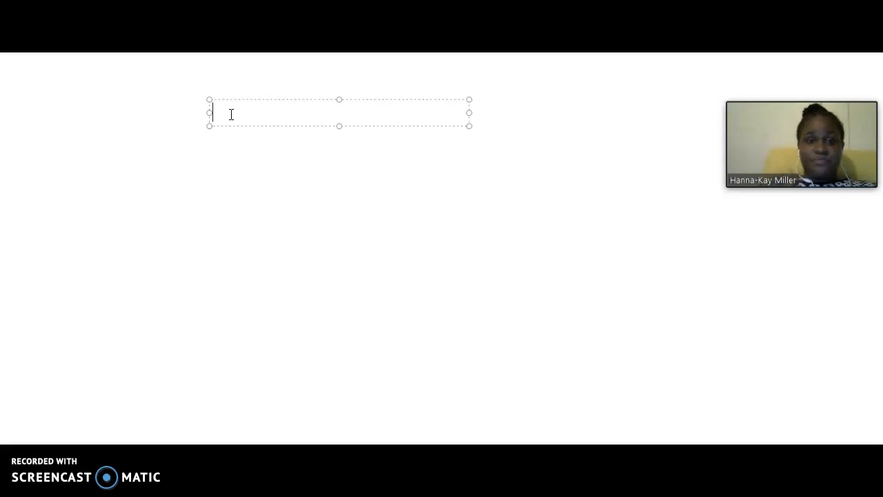
{"action": "mouse_move", "coordinate": [469, 112]}
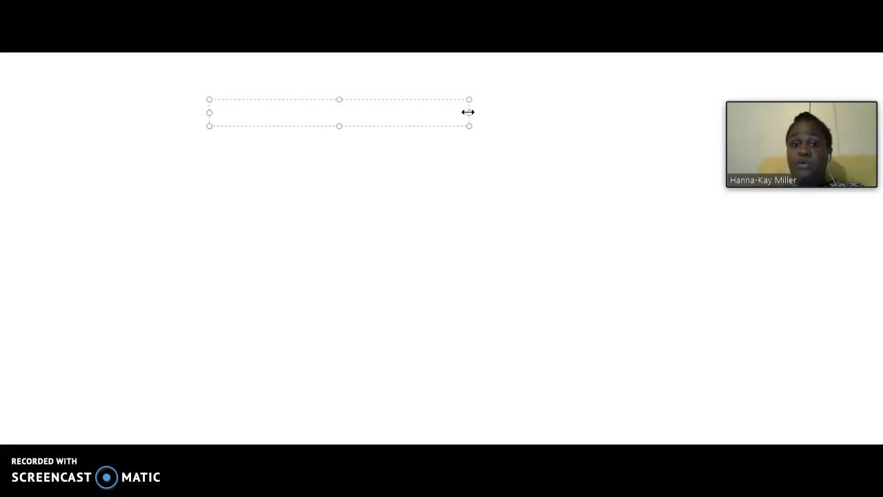
Stretch the top text box nearly across the slide width and type the heading 'Worship'
{"action": "left_click_drag", "start_coordinate": [469, 111], "coordinate": [667, 107]}
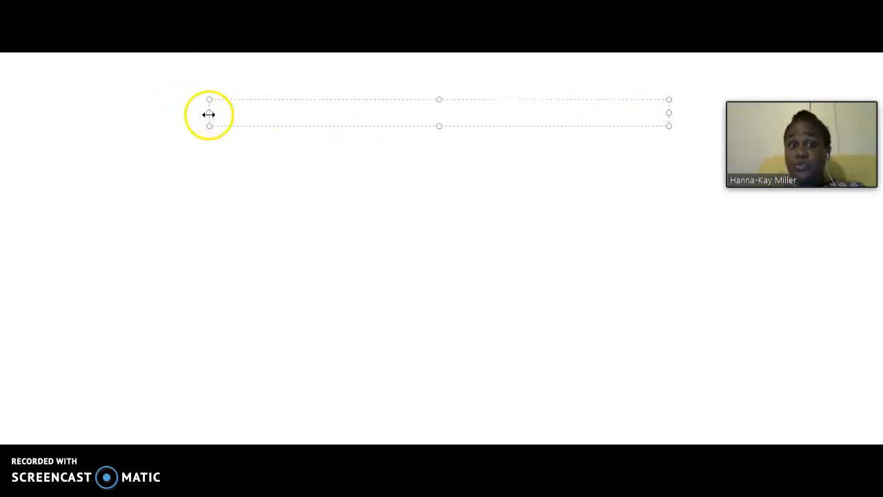
{"action": "left_click_drag", "start_coordinate": [209, 115], "coordinate": [135, 117]}
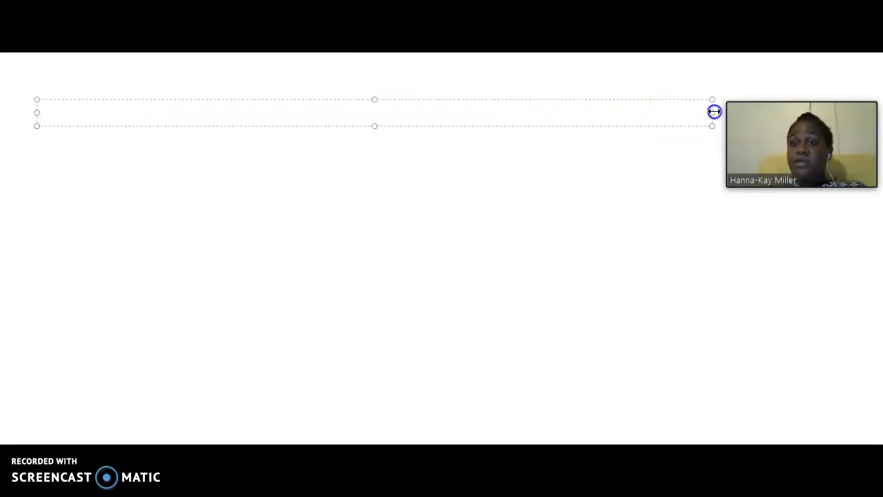
{"action": "left_click_drag", "start_coordinate": [712, 111], "coordinate": [419, 112]}
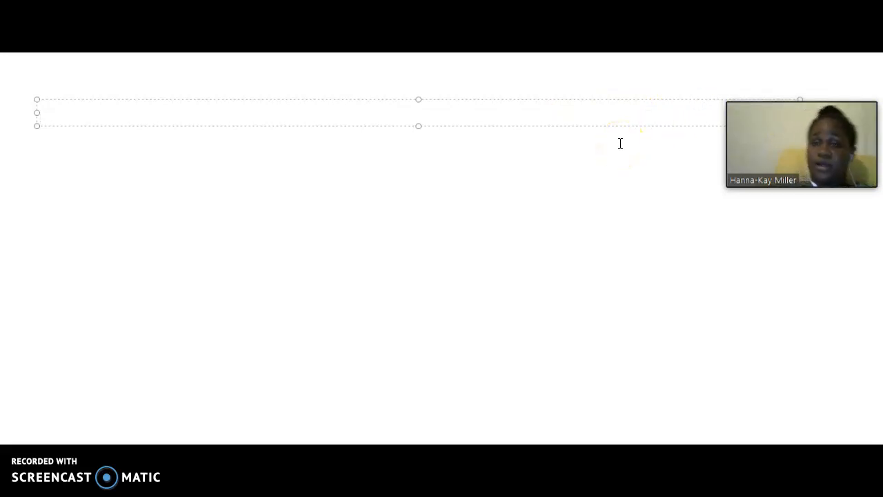
{"action": "left_click", "coordinate": [454, 112]}
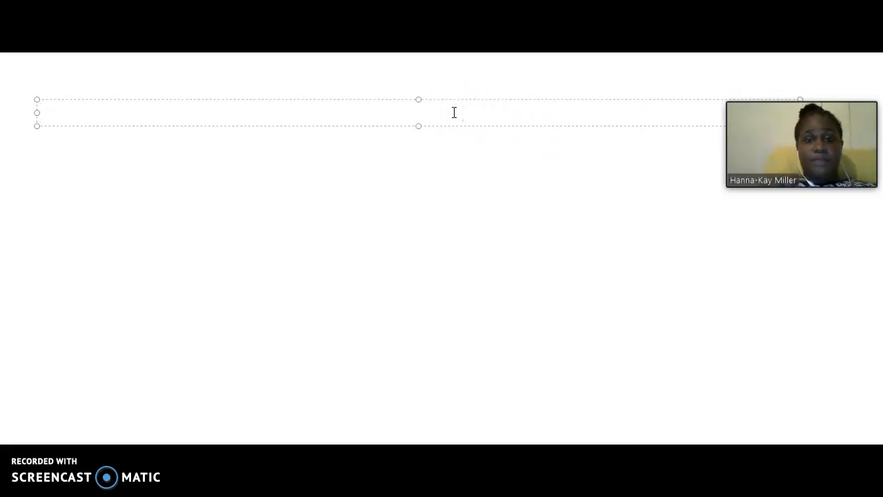
{"action": "mouse_move", "coordinate": [416, 125]}
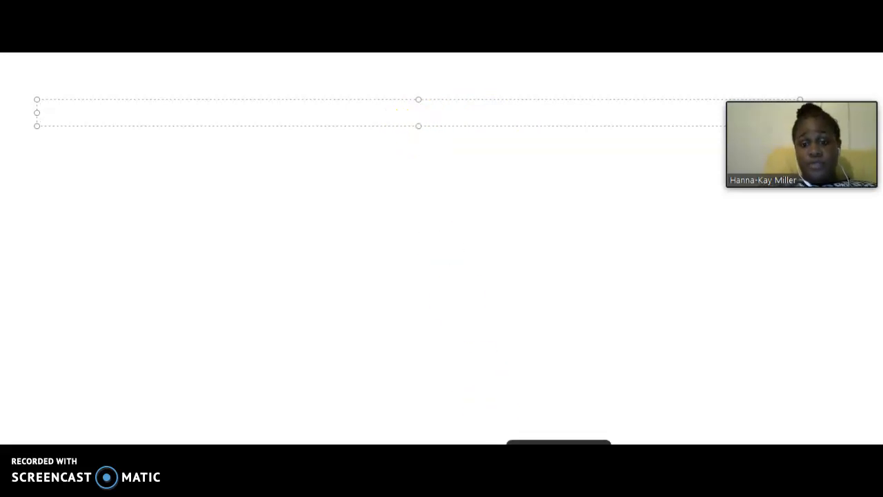
{"action": "type", "text": "W"}
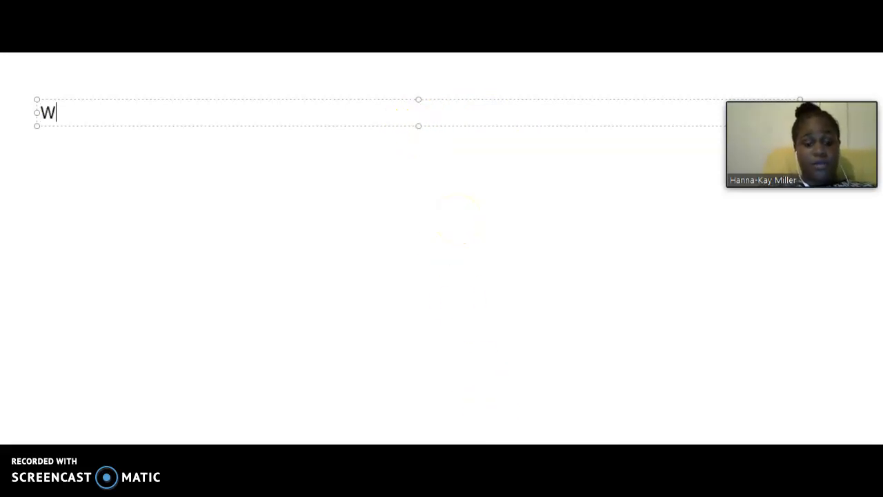
{"action": "type", "text": "orship"}
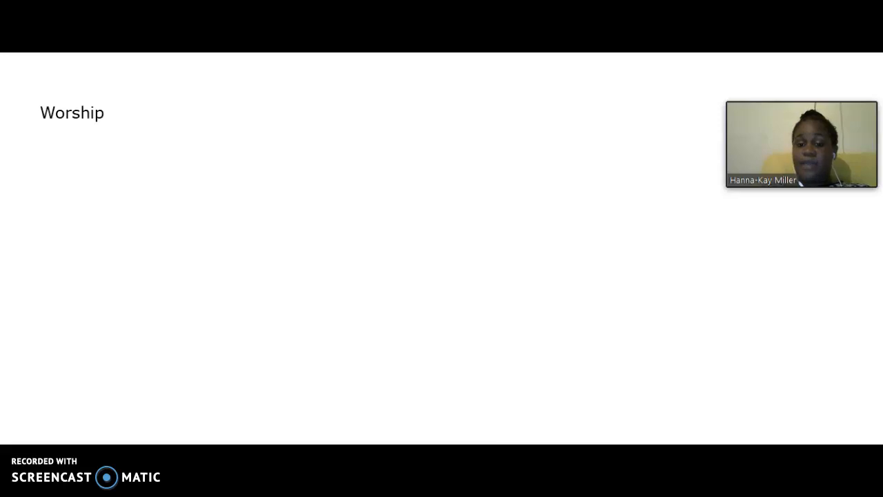
Draw an oval below the heading and type 'worship' inside it
{"action": "left_click", "coordinate": [529, 438]}
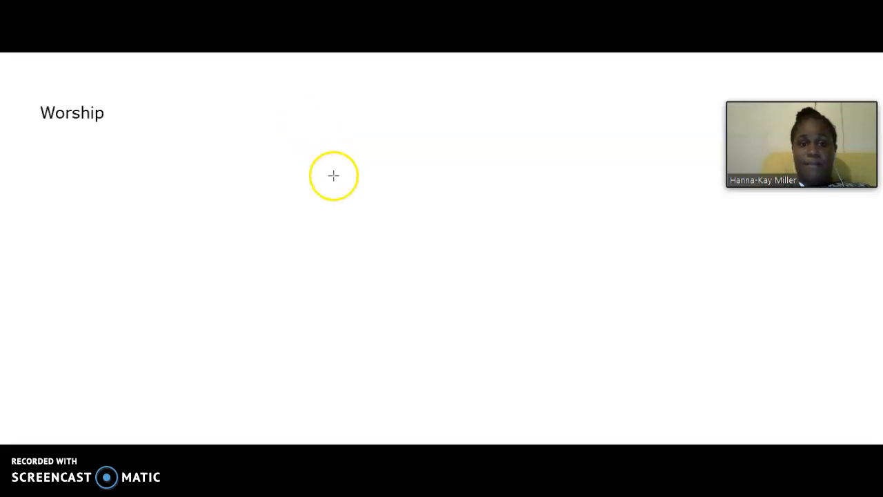
{"action": "left_click_drag", "start_coordinate": [333, 176], "coordinate": [460, 278]}
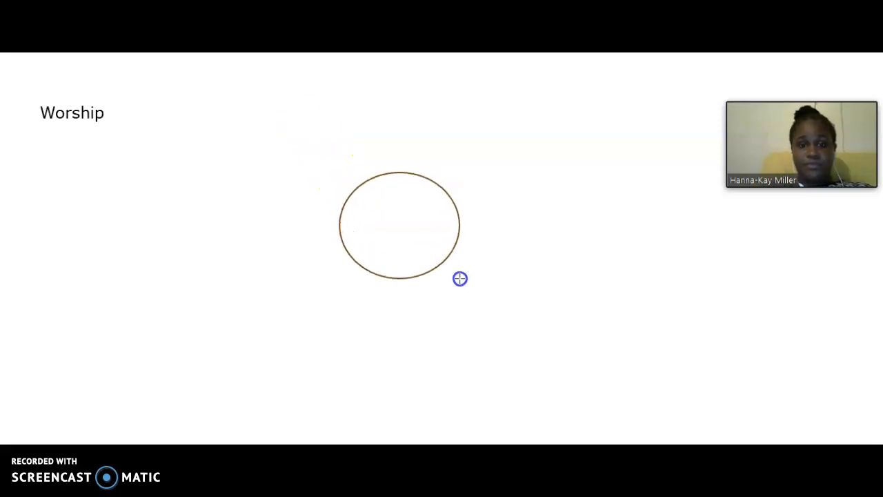
{"action": "left_click", "coordinate": [407, 223]}
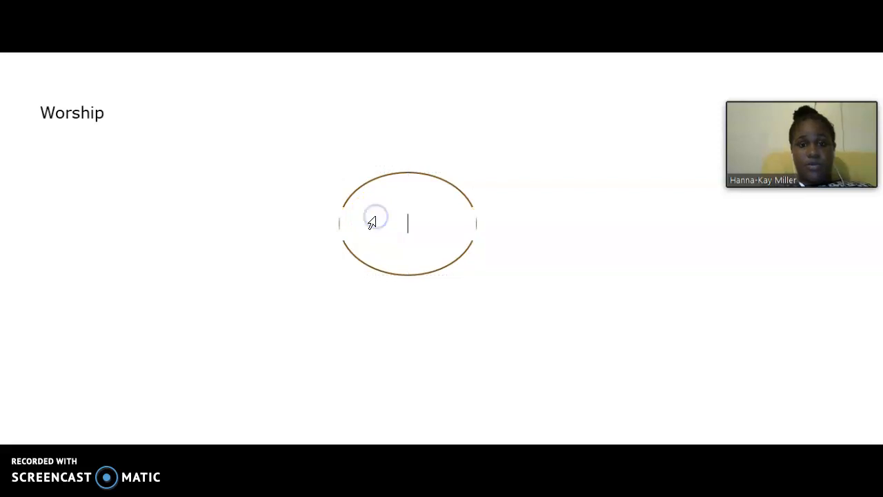
{"action": "type", "text": "W"}
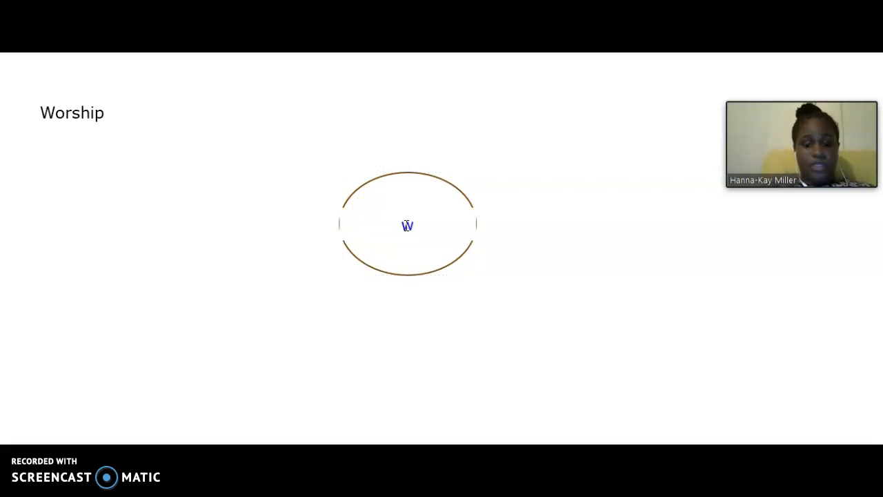
{"action": "type", "text": "worsh"}
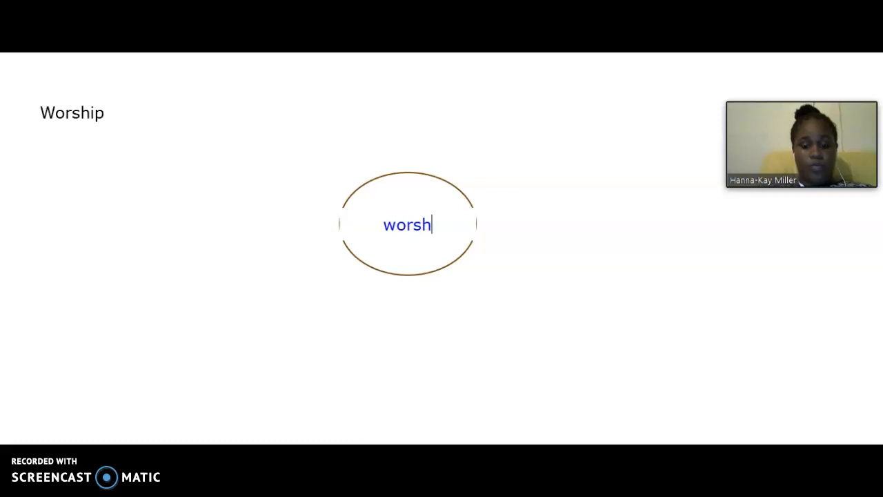
{"action": "type", "text": "ip"}
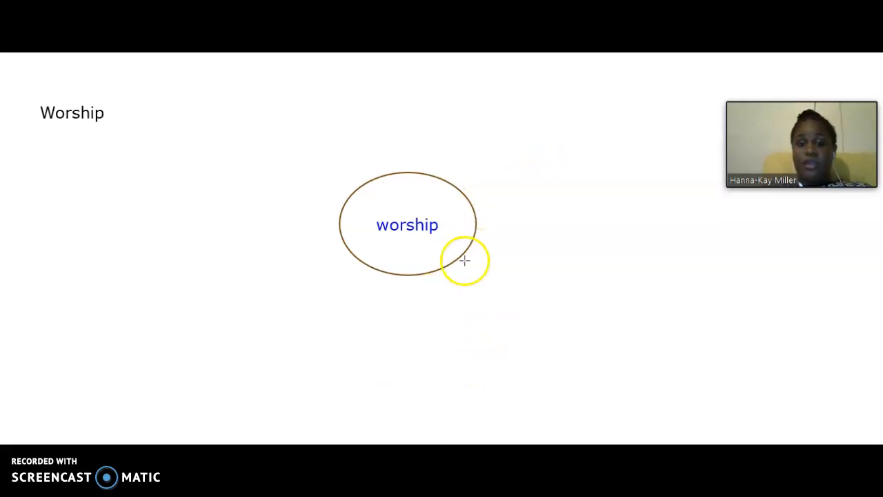
{"action": "mouse_move", "coordinate": [474, 208]}
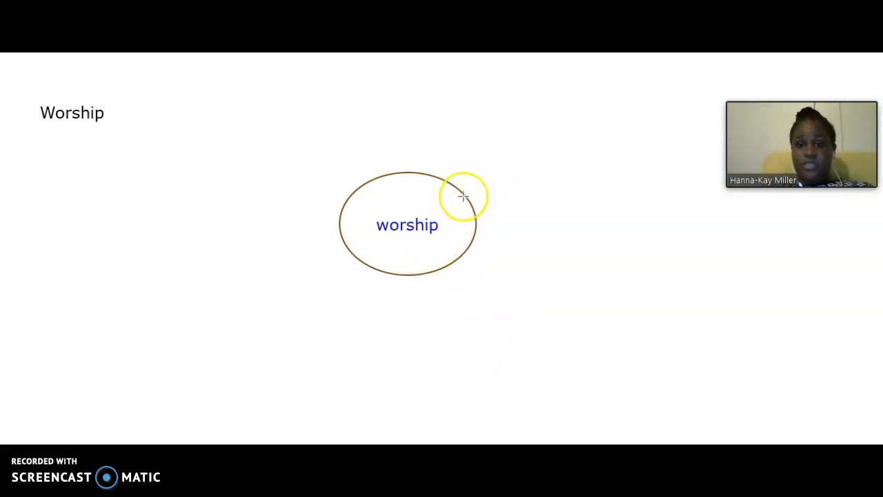
{"action": "mouse_move", "coordinate": [505, 331]}
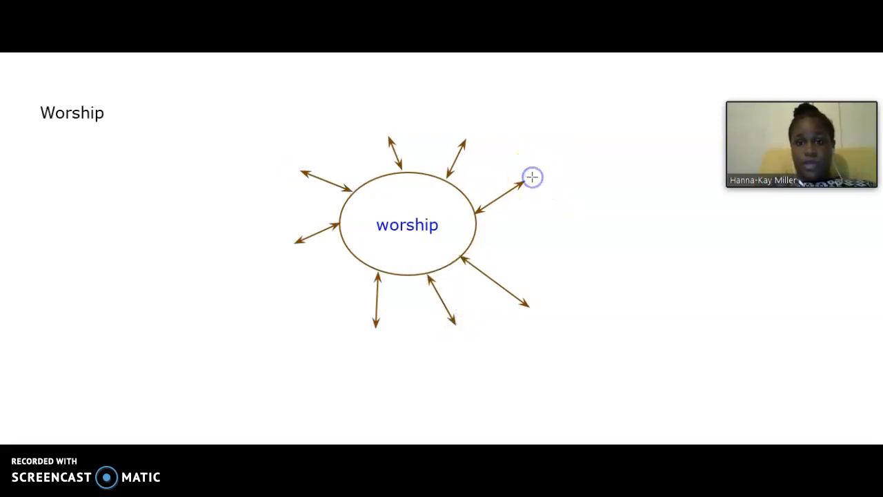
{"action": "mouse_move", "coordinate": [546, 177]}
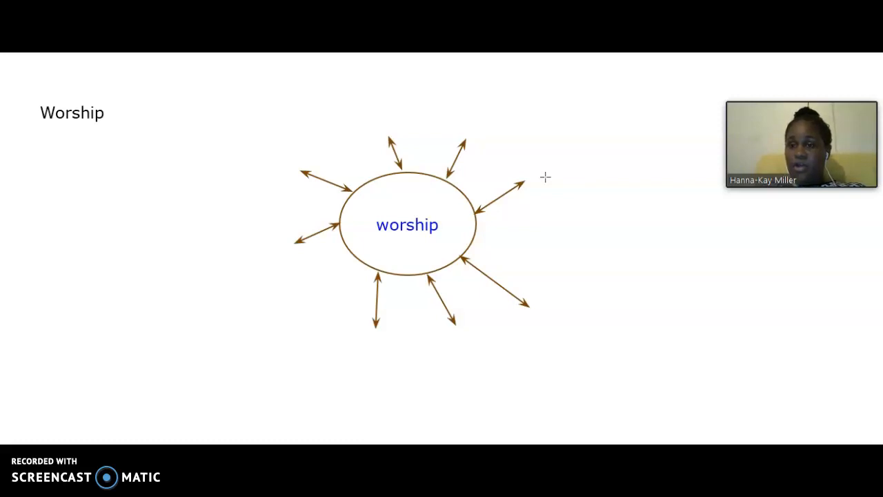
Add text labels 'praying', 'singing', 'God' and 'gods/goddesses' at the arrow tips
{"action": "left_click", "coordinate": [531, 180]}
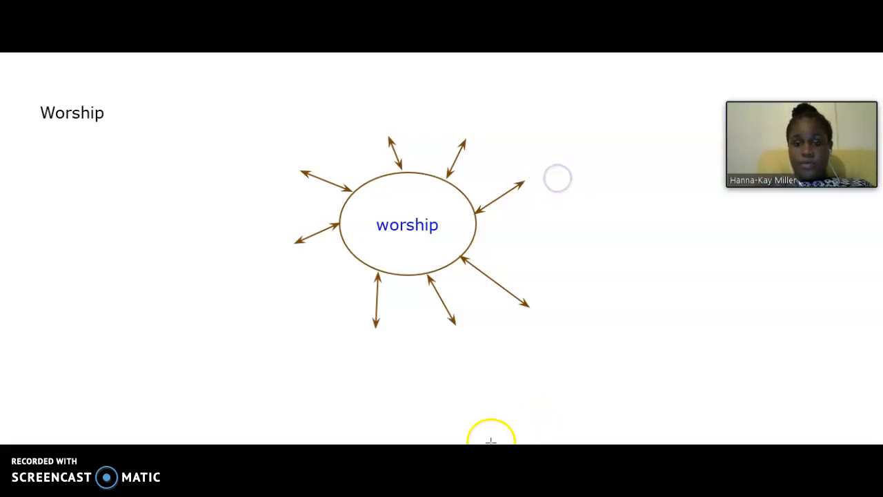
{"action": "left_click", "coordinate": [532, 178]}
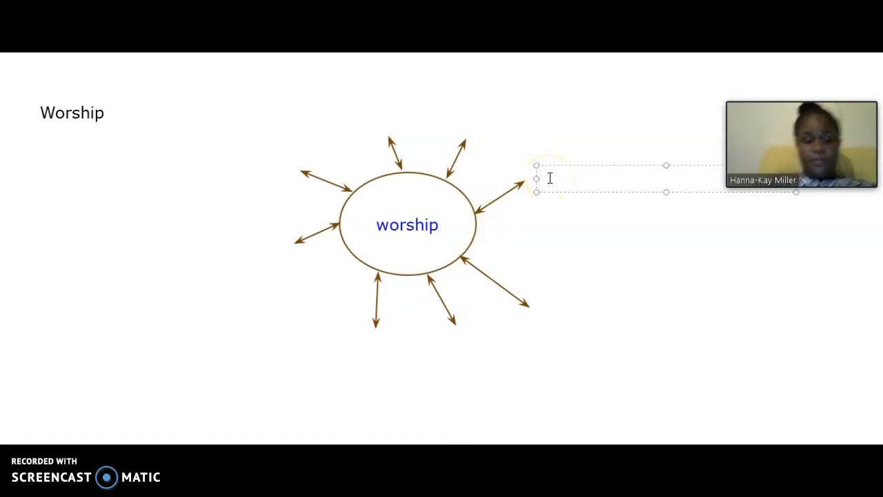
{"action": "type", "text": "p"}
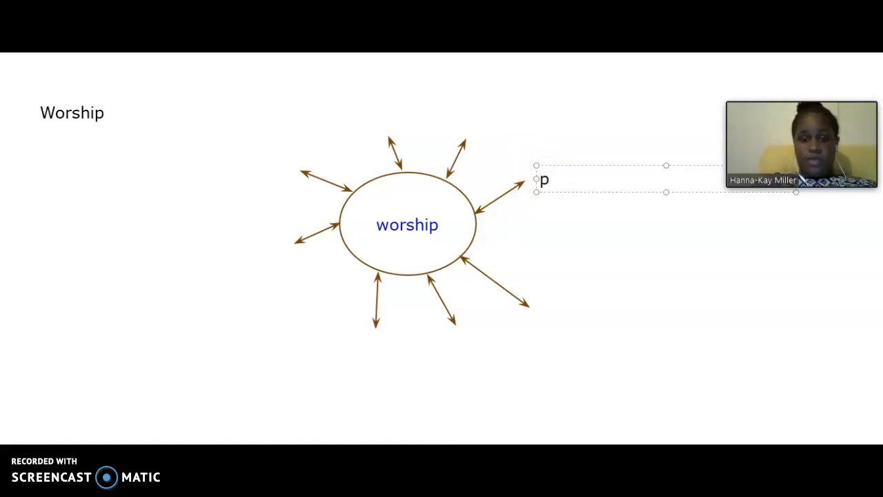
{"action": "type", "text": "rayinh"}
{"action": "type", "text": "s"}
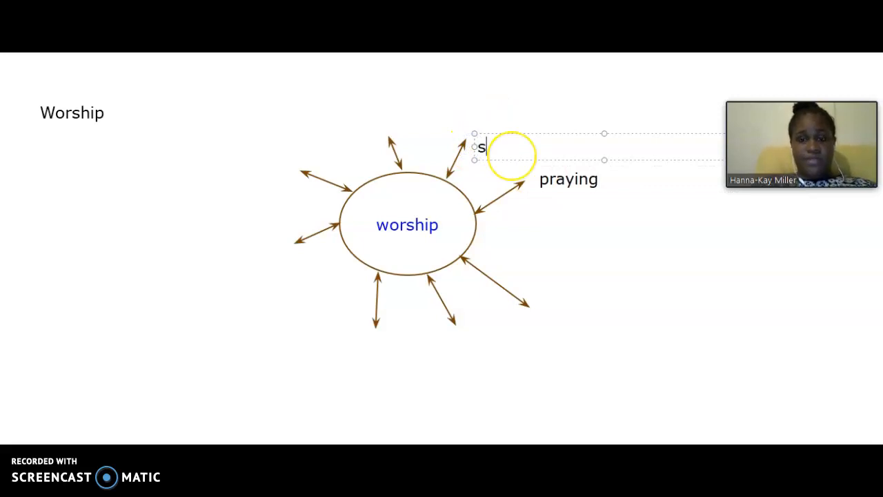
{"action": "type", "text": "inginh"}
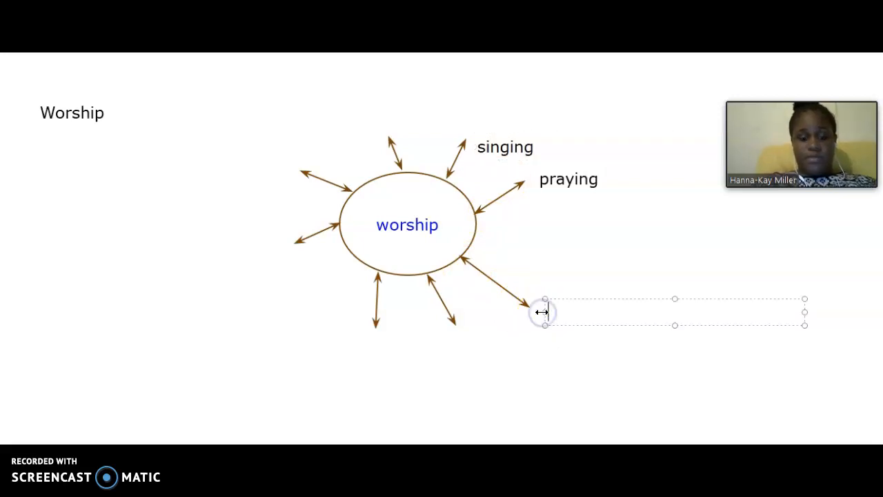
{"action": "type", "text": "God"}
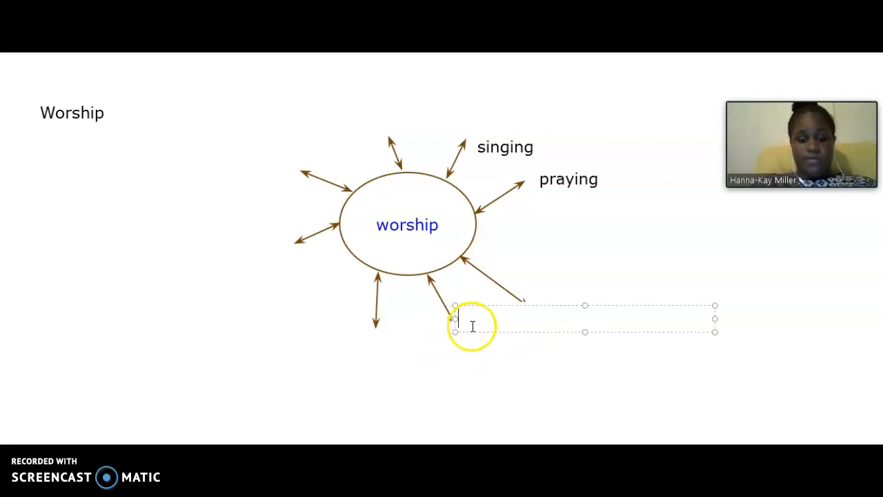
{"action": "type", "text": "gods"}
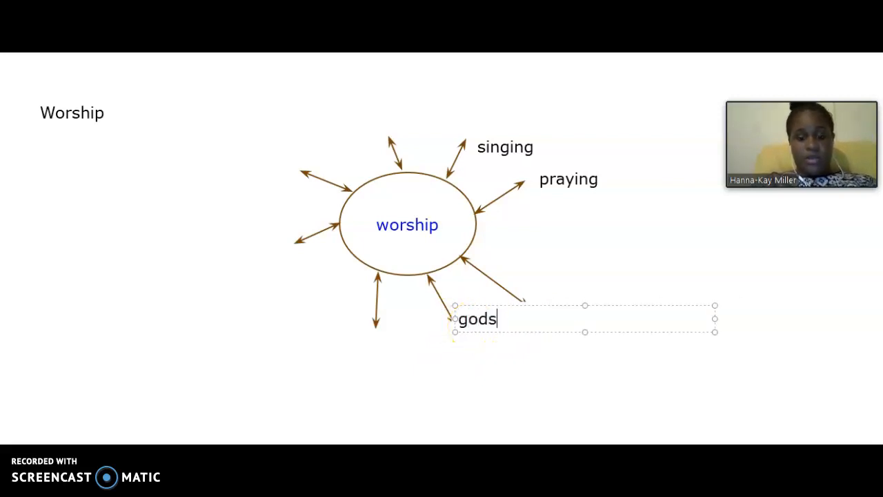
{"action": "type", "text": "/go"}
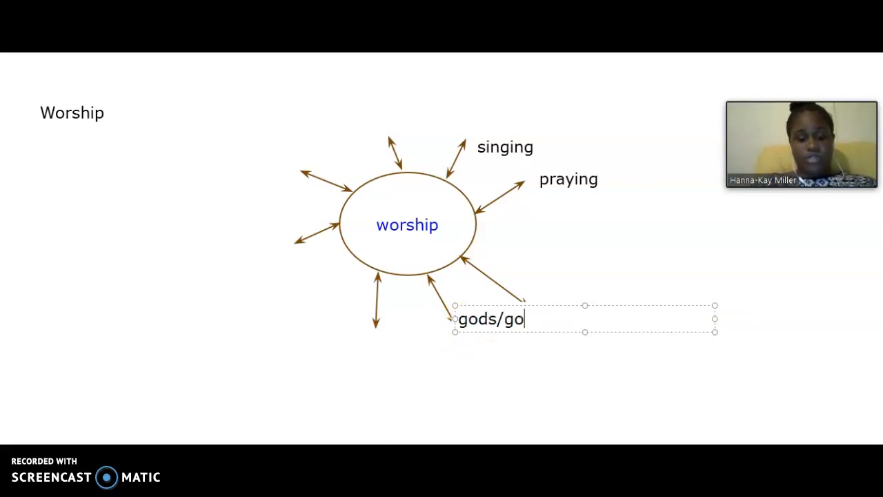
{"action": "type", "text": "ddesses"}
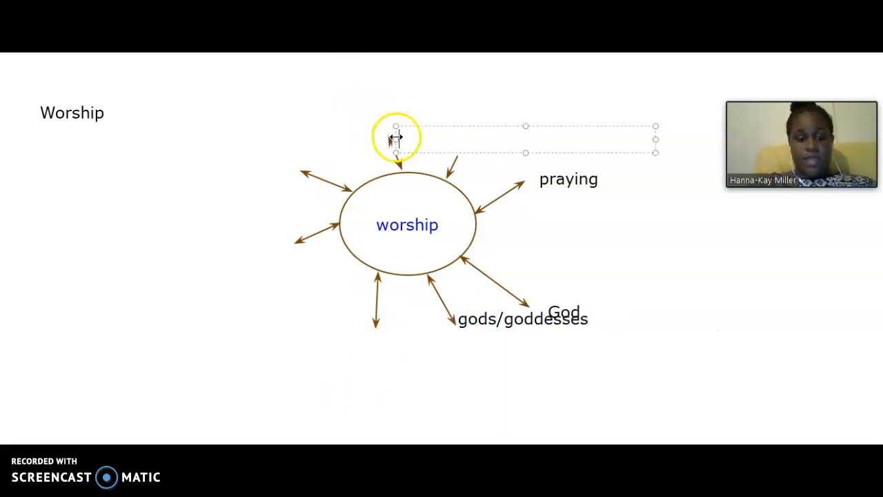
Type the arrow labels 'adoration' and 'reverence'
{"action": "type", "text": "adorat"}
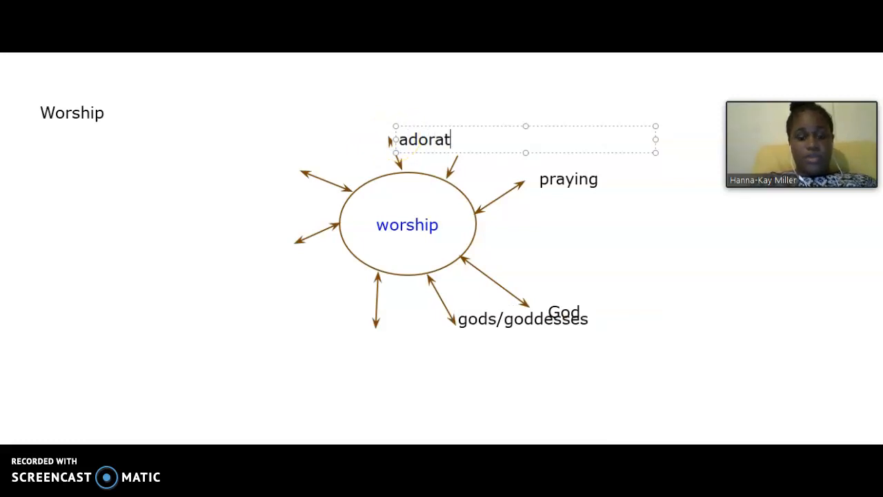
{"action": "type", "text": "ion"}
{"action": "type", "text": "singing"}
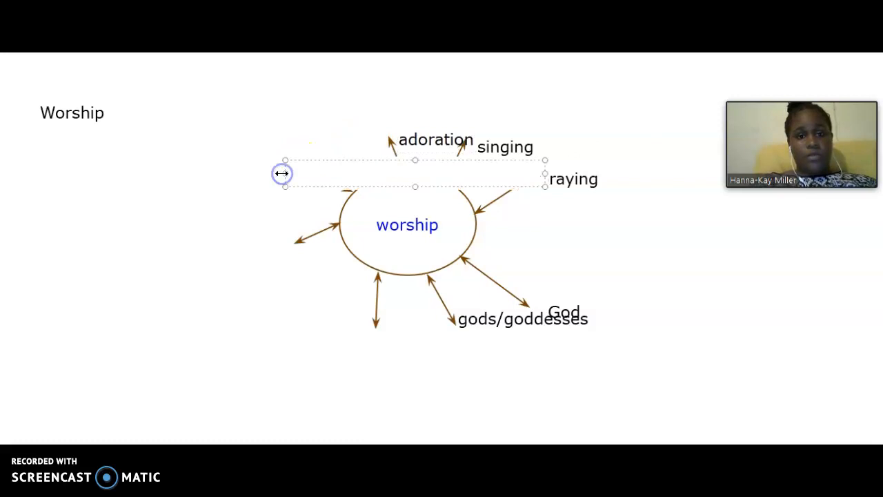
{"action": "type", "text": "reverence"}
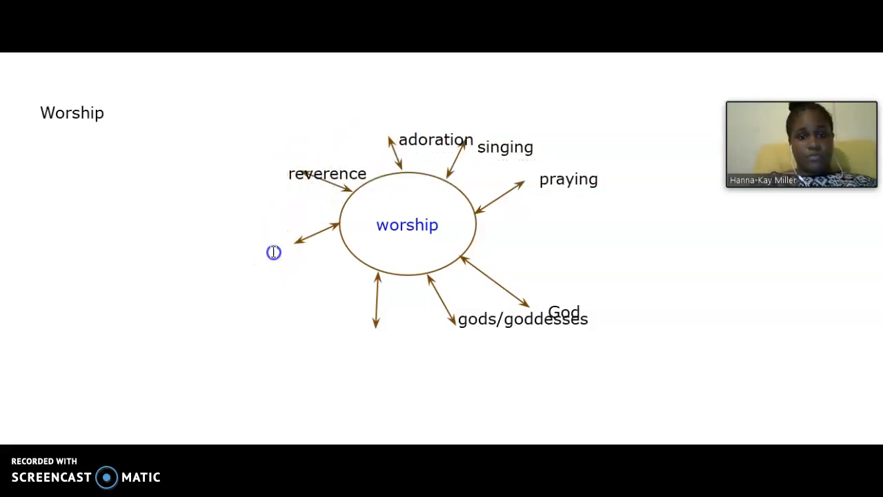
Label the left arrow 'respect' and the bottom arrow 'church', then deselect
{"action": "left_click", "coordinate": [274, 252]}
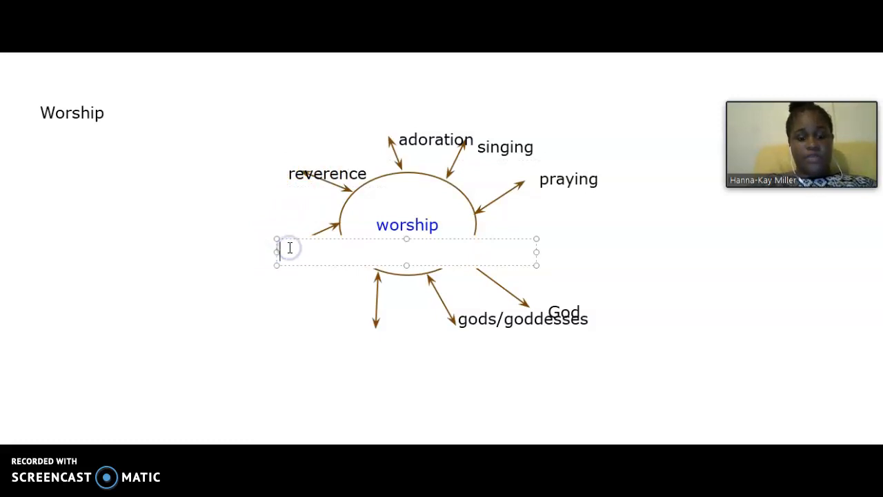
{"action": "type", "text": "respect"}
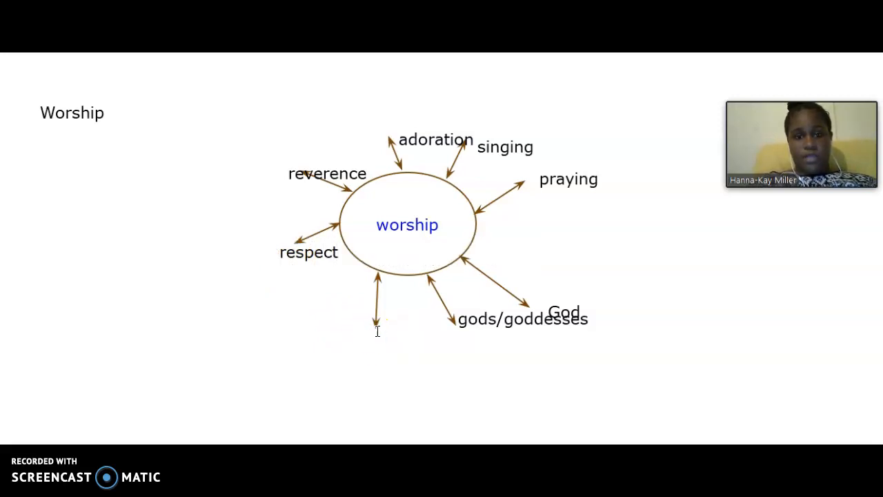
{"action": "left_click", "coordinate": [386, 341]}
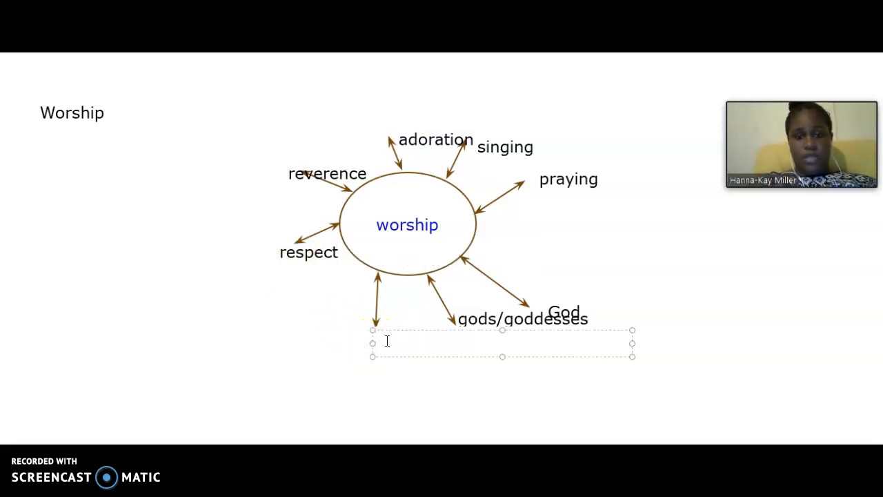
{"action": "left_click_drag", "start_coordinate": [632, 343], "coordinate": [498, 353]}
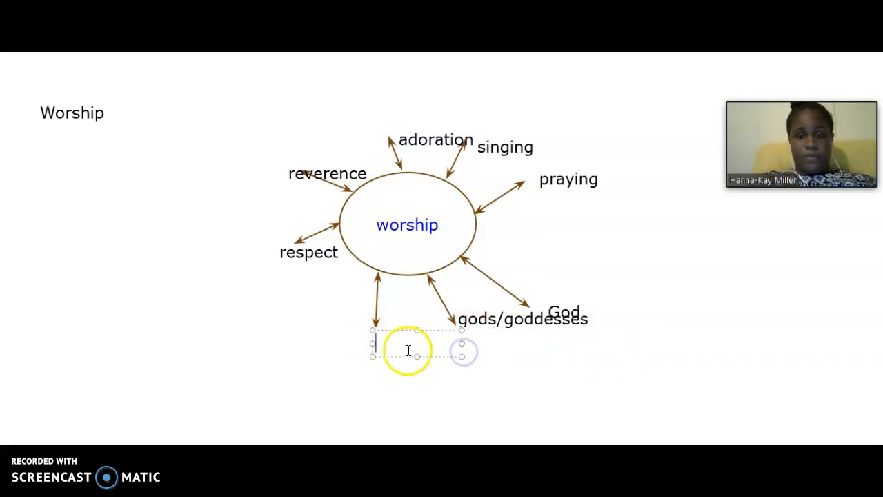
{"action": "type", "text": "church"}
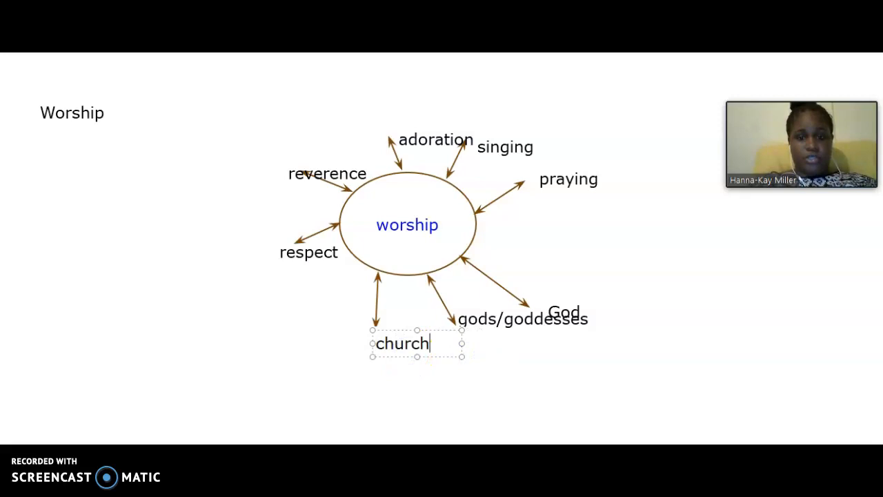
{"action": "left_click", "coordinate": [632, 256]}
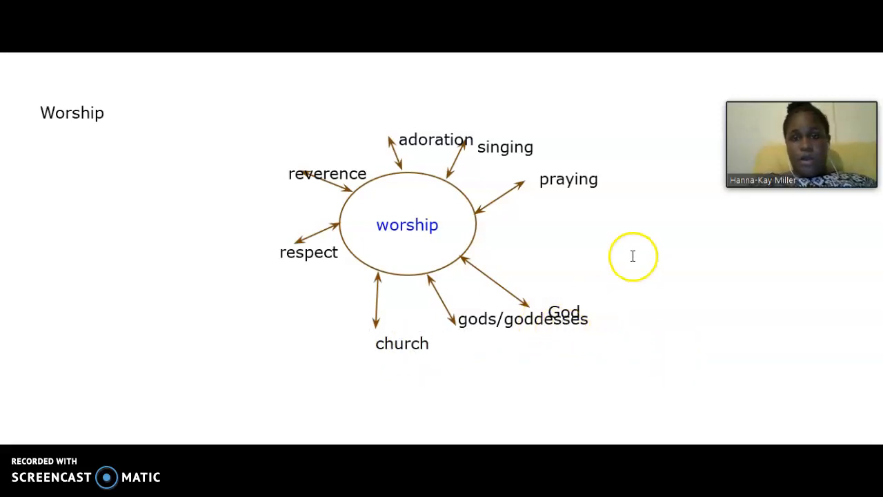
{"action": "mouse_move", "coordinate": [336, 105]}
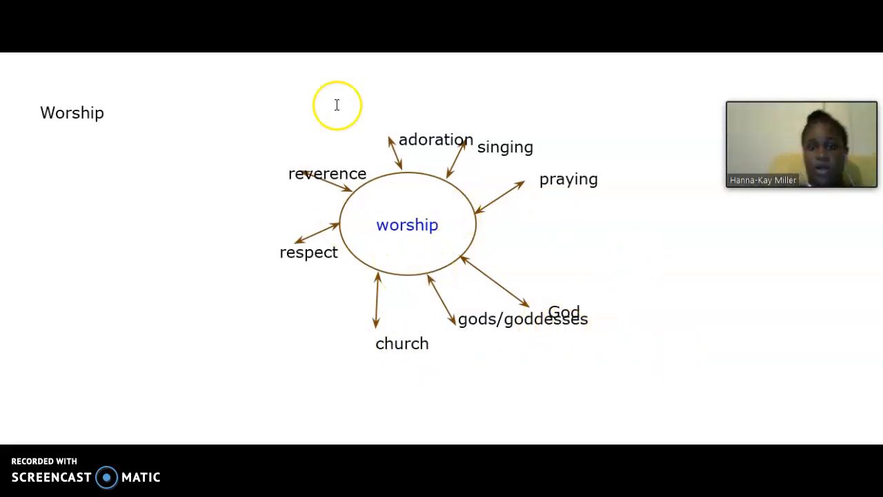
{"action": "mouse_move", "coordinate": [472, 132]}
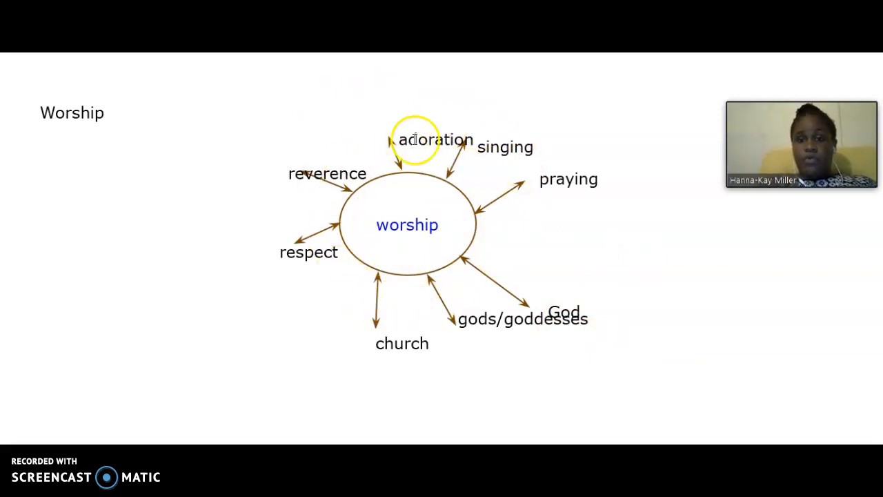
{"action": "mouse_move", "coordinate": [380, 134]}
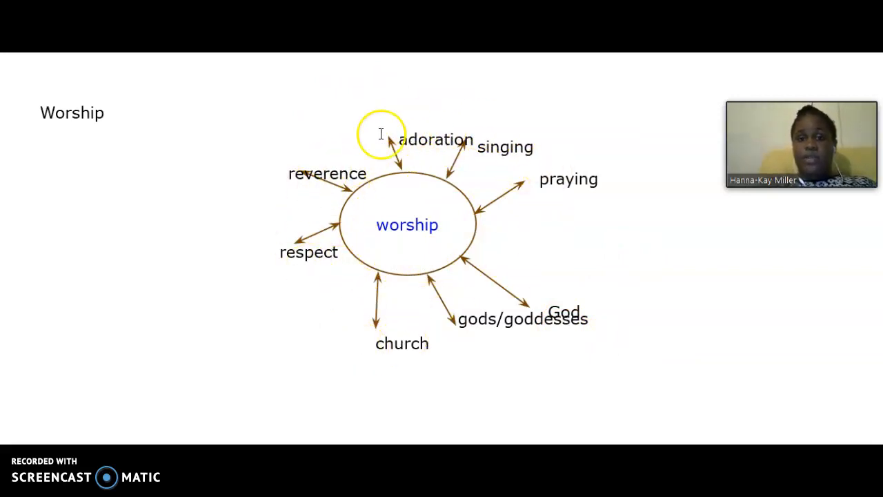
{"action": "mouse_move", "coordinate": [345, 197]}
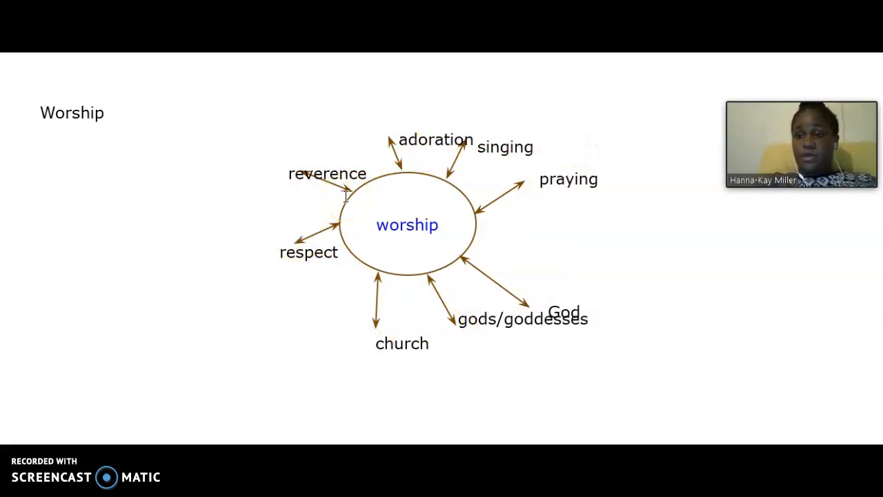
{"action": "left_click", "coordinate": [348, 193]}
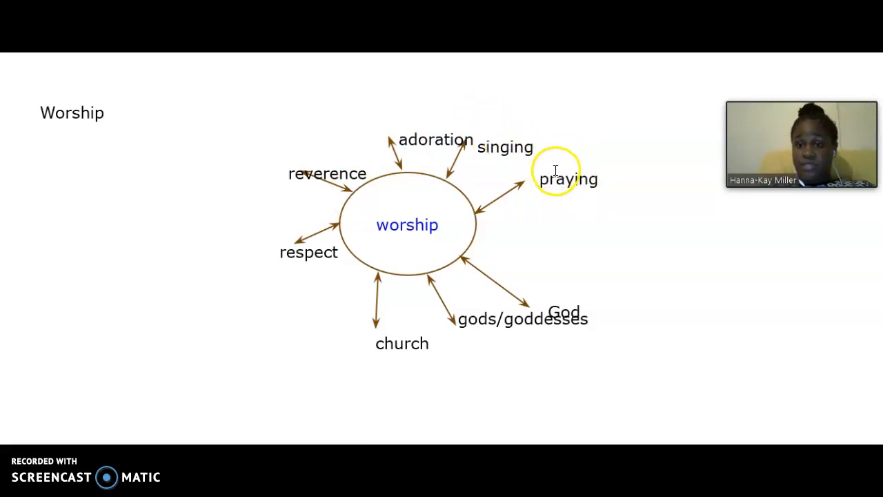
{"action": "mouse_move", "coordinate": [534, 152]}
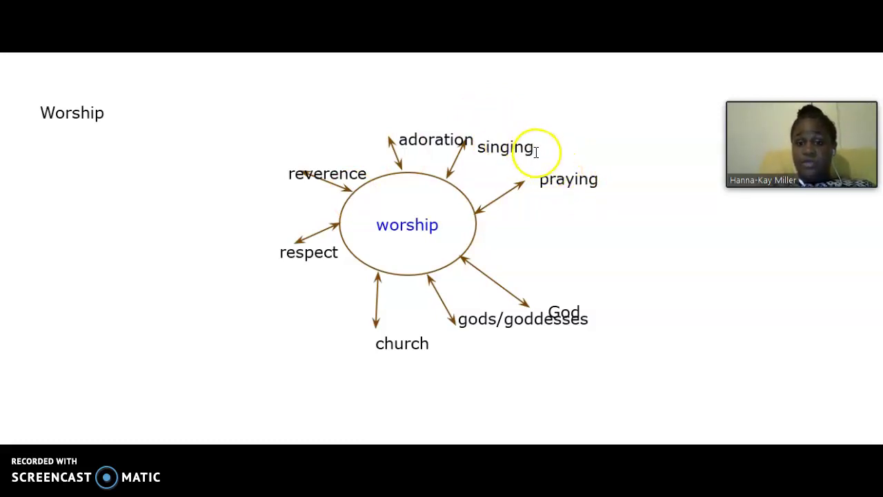
{"action": "mouse_move", "coordinate": [407, 338]}
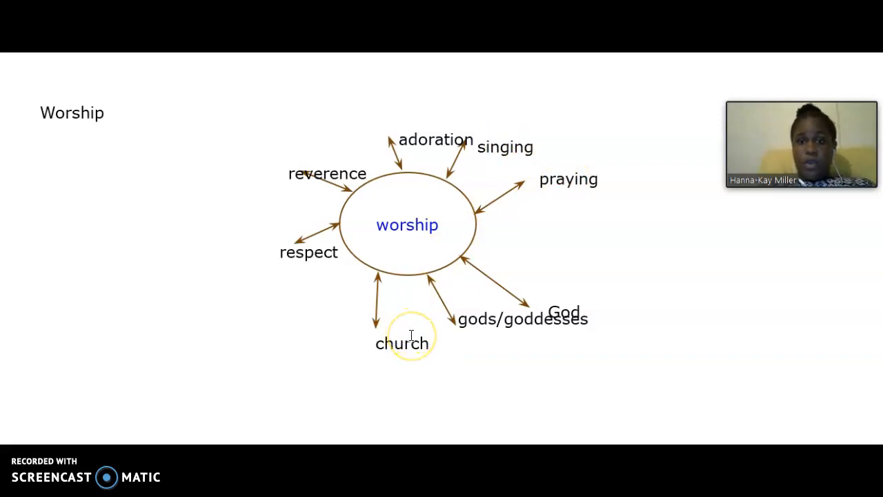
{"action": "mouse_move", "coordinate": [485, 326]}
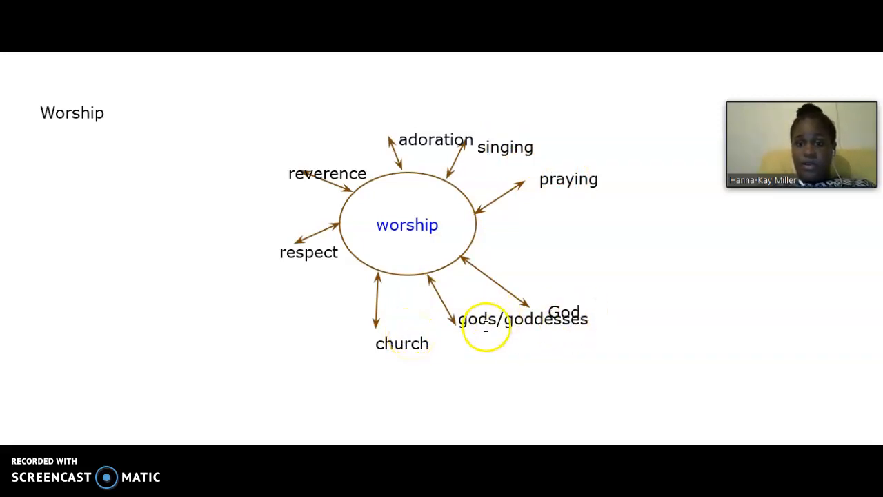
{"action": "mouse_move", "coordinate": [308, 217]}
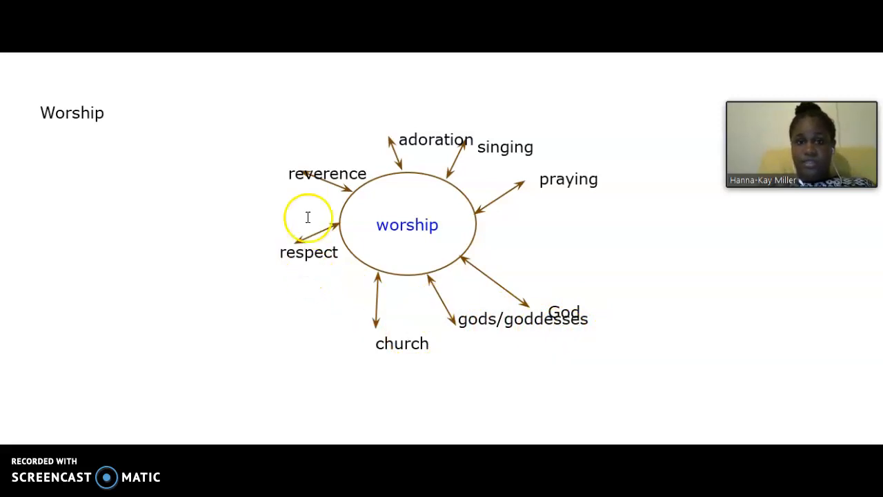
{"action": "mouse_move", "coordinate": [420, 157]}
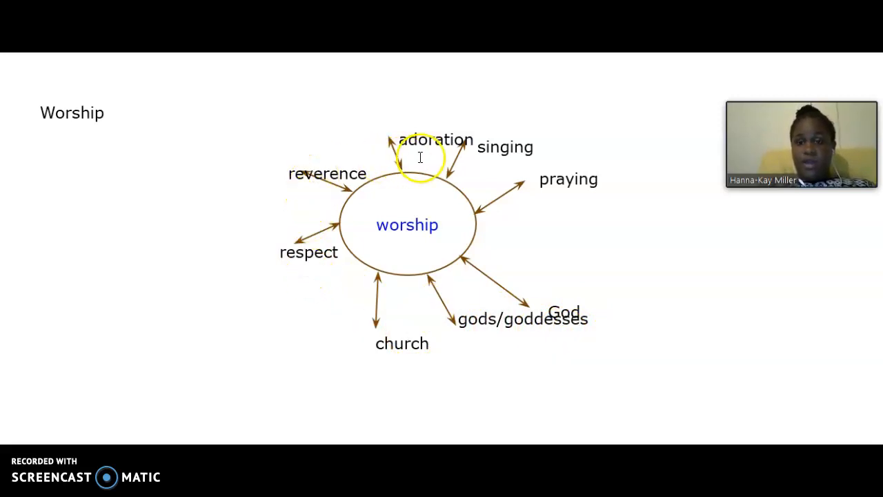
{"action": "mouse_move", "coordinate": [392, 347]}
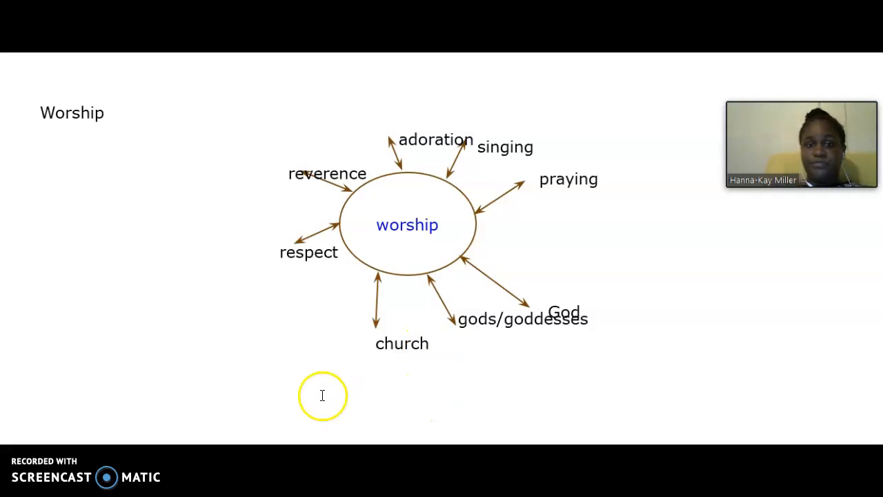
{"action": "mouse_move", "coordinate": [576, 178]}
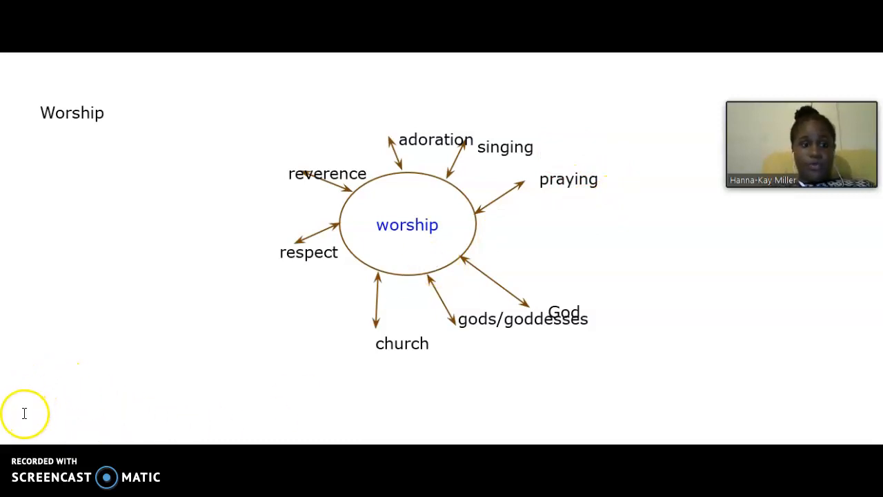
Draw a text box at the bottom left and widen it across the slide
{"action": "left_click", "coordinate": [27, 413]}
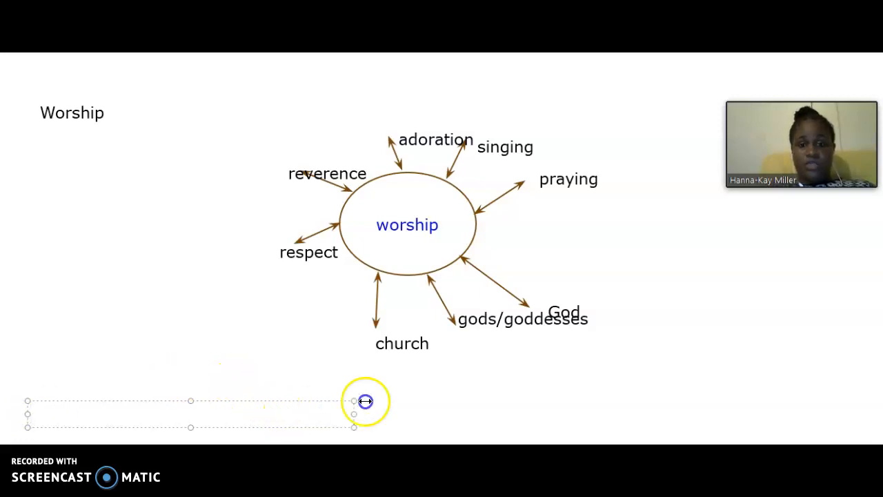
{"action": "left_click_drag", "start_coordinate": [366, 402], "coordinate": [865, 401]}
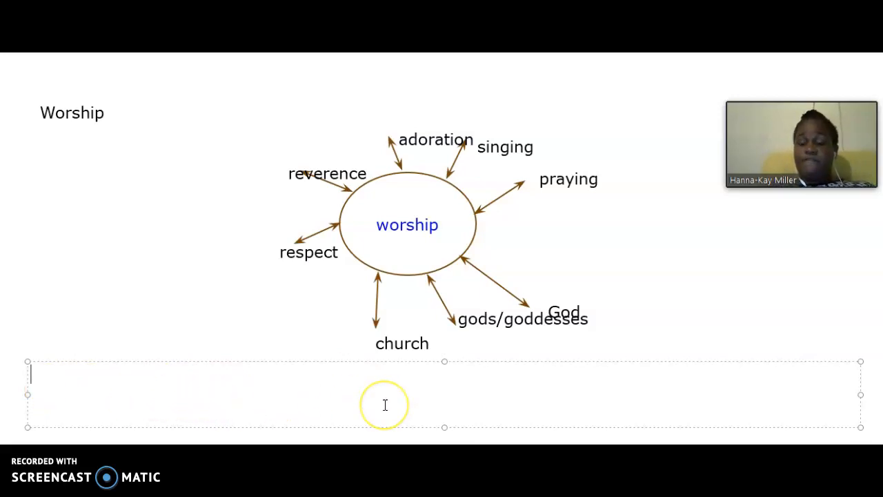
{"action": "mouse_move", "coordinate": [426, 275]}
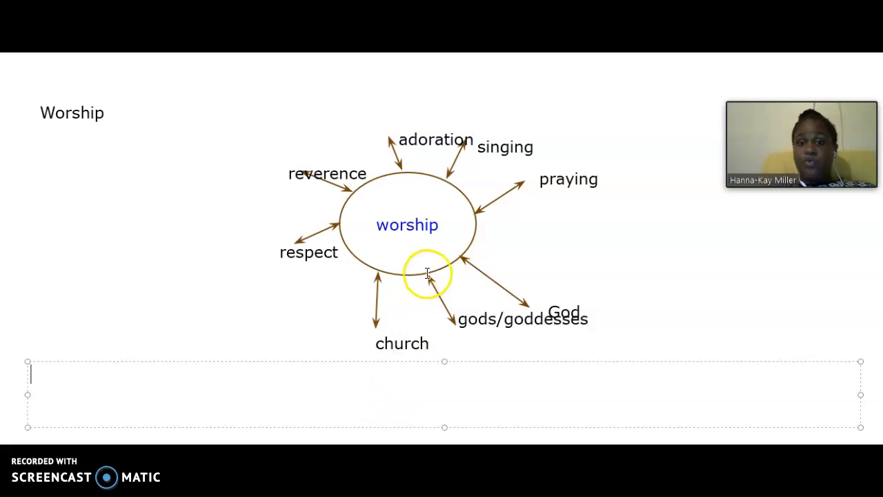
{"action": "mouse_move", "coordinate": [316, 273]}
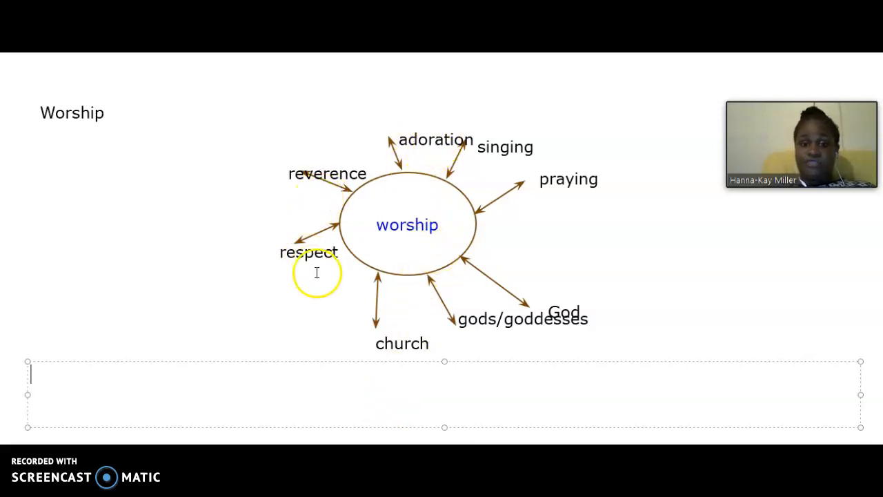
{"action": "mouse_move", "coordinate": [496, 324]}
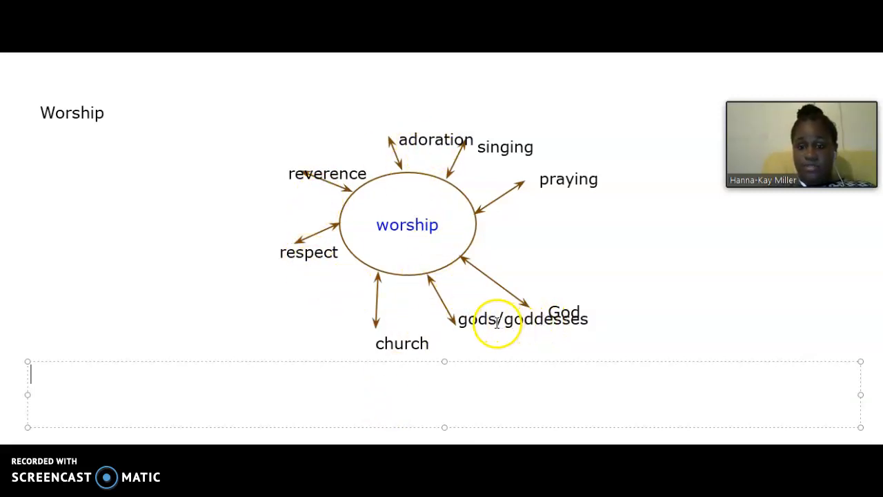
{"action": "mouse_move", "coordinate": [565, 314]}
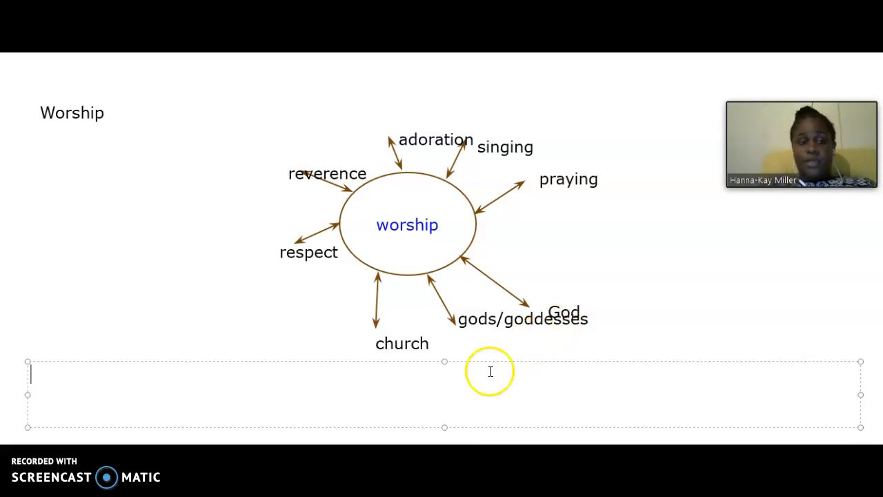
{"action": "mouse_move", "coordinate": [262, 429]}
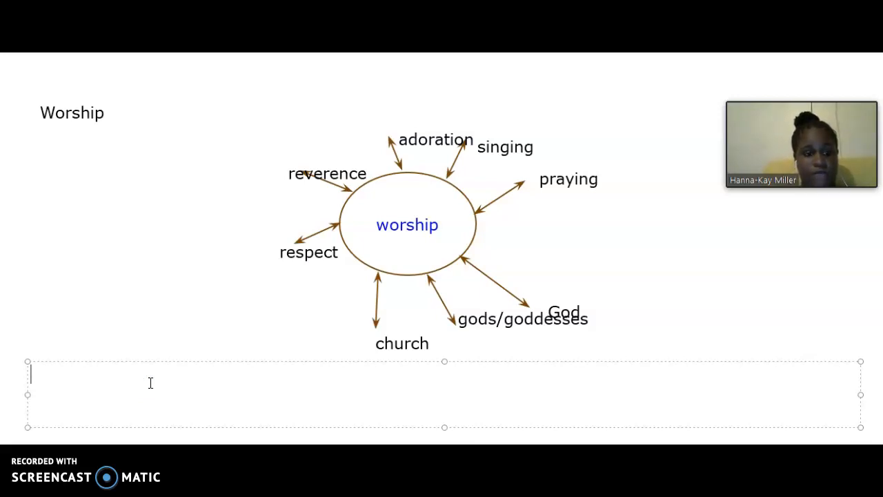
Type 'Worship is giving adoration, reverence, and respect to the Supreme Being (God)…' with gods/goddesses
{"action": "type", "text": "Wors"}
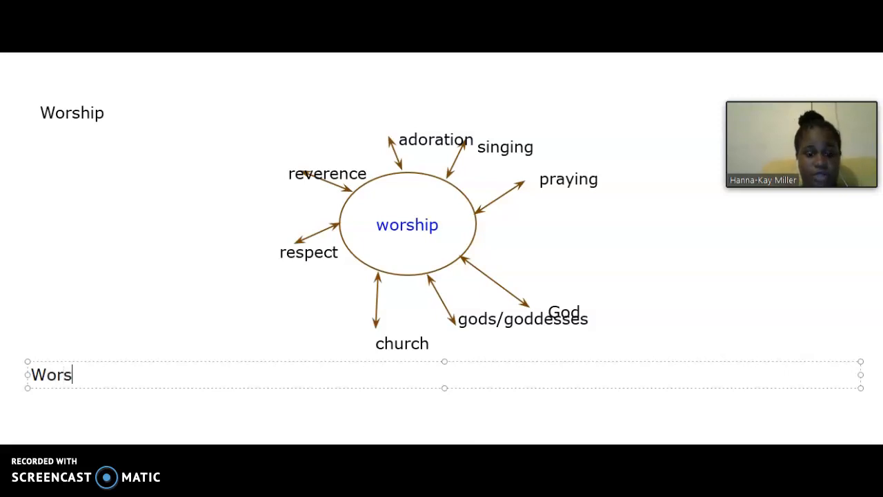
{"action": "type", "text": "hip"}
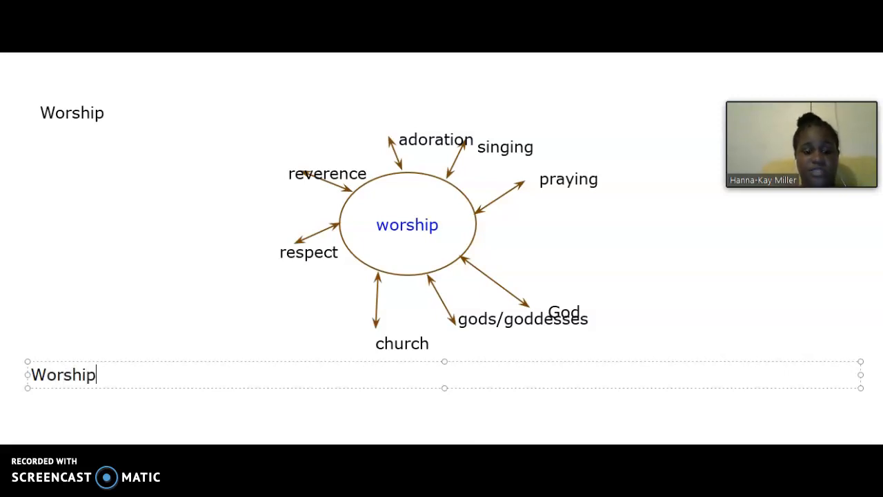
{"action": "type", "text": "is givi"}
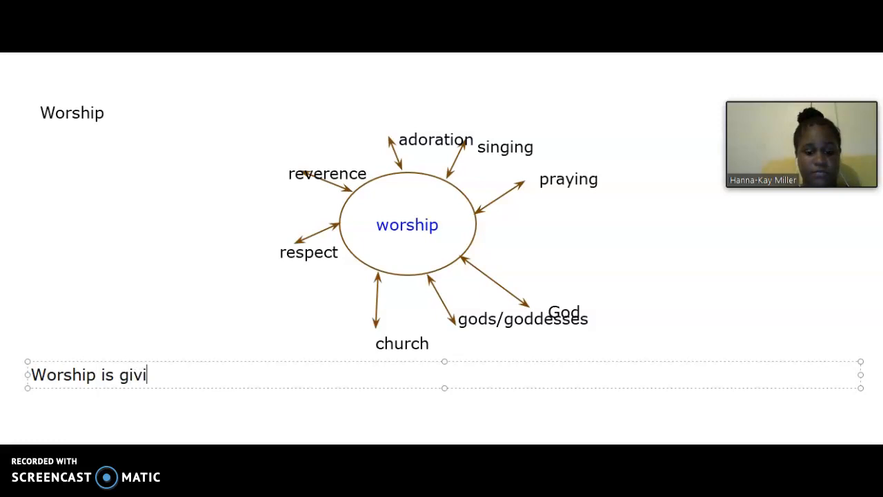
{"action": "type", "text": "ng adoration"}
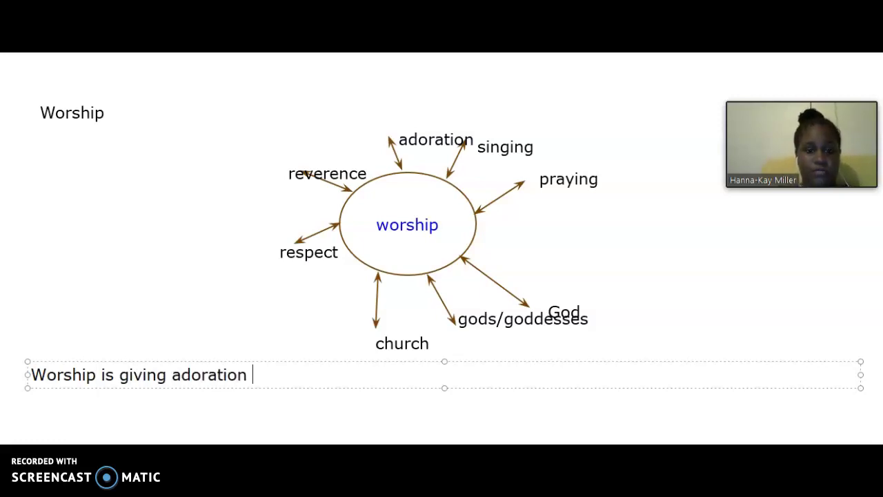
{"action": "type", "text": ", reve"}
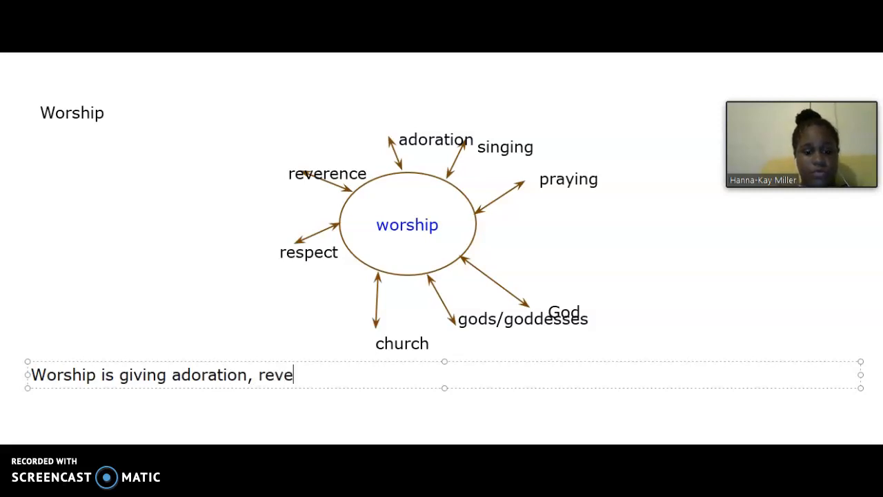
{"action": "type", "text": "rence,"}
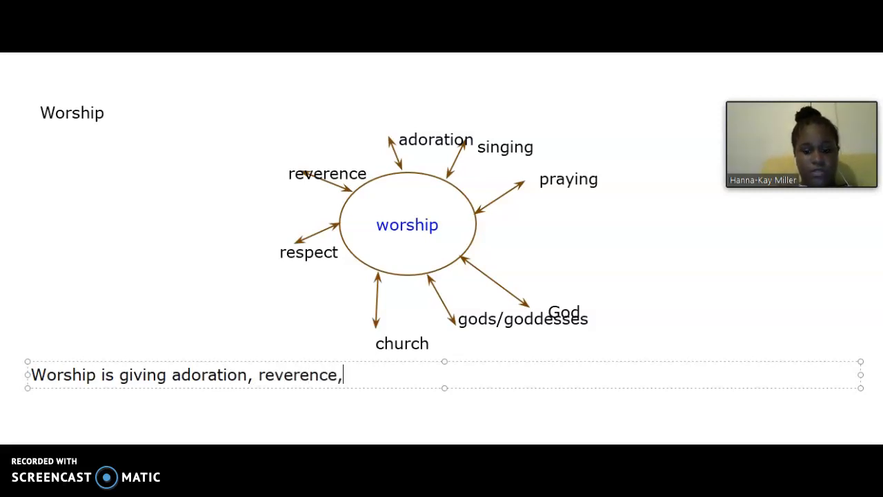
{"action": "type", "text": "and resp"}
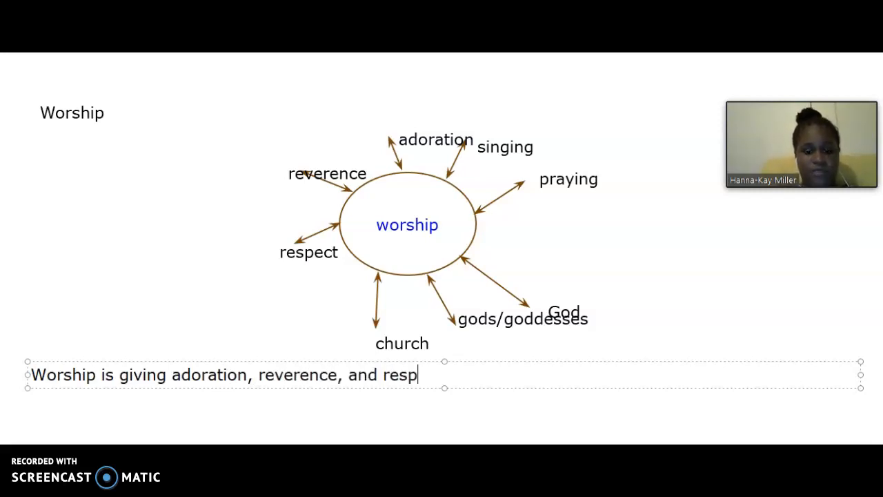
{"action": "type", "text": "ect to"}
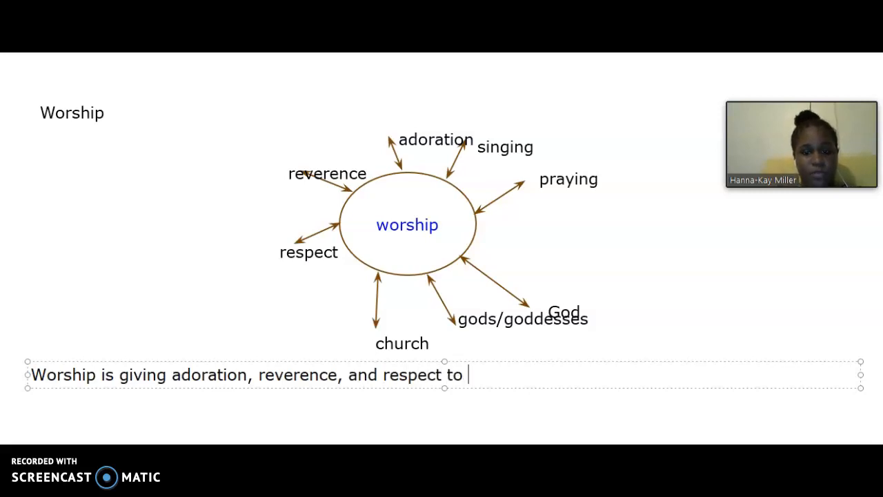
{"action": "type", "text": "the Su"}
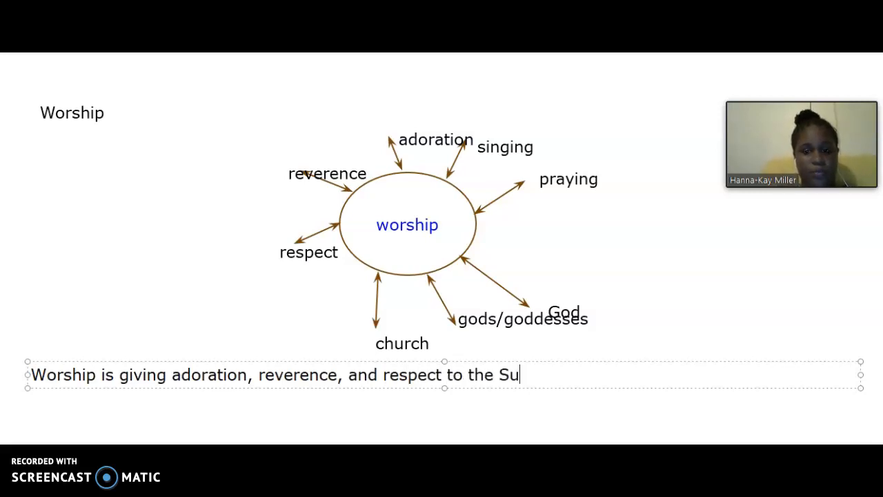
{"action": "type", "text": "preme B"}
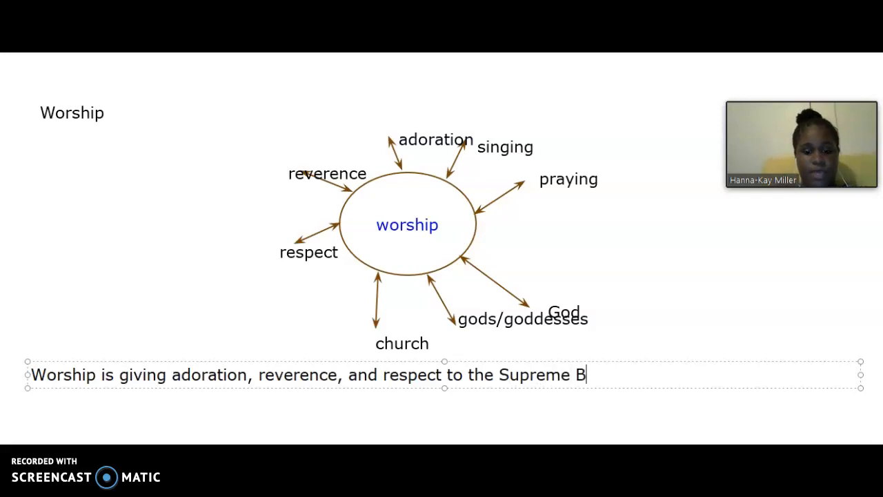
{"action": "type", "text": "e"}
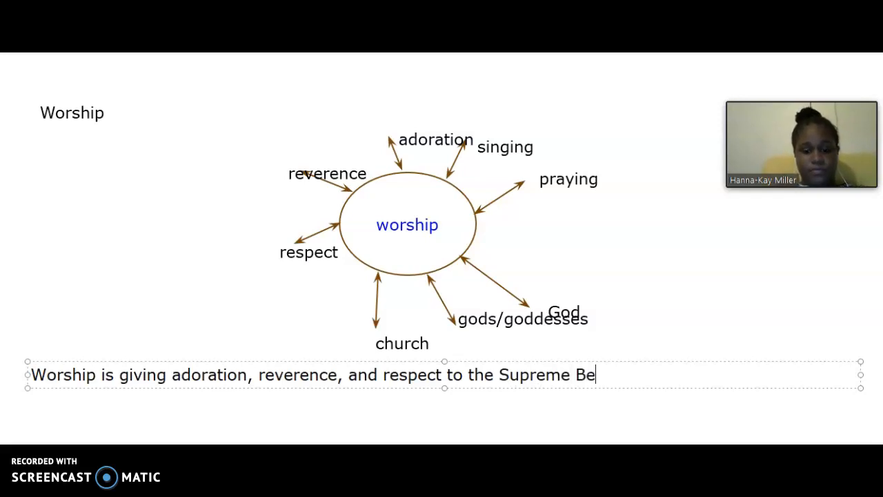
{"action": "type", "text": "ing"}
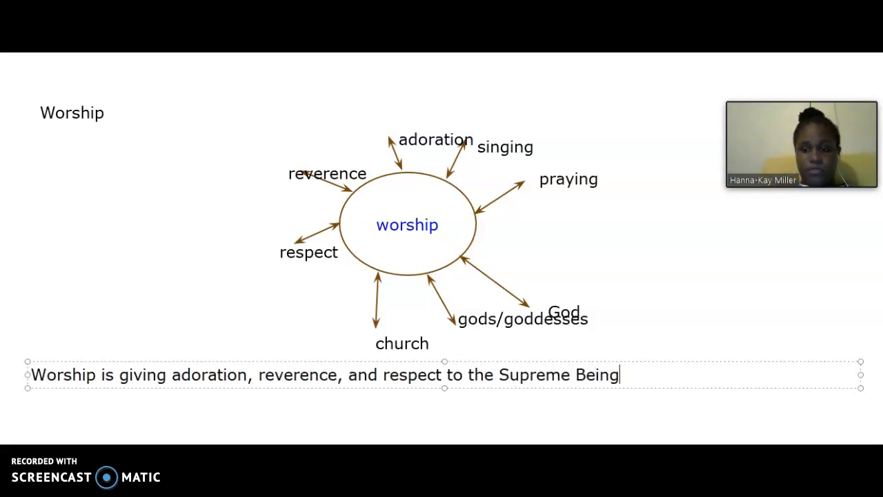
{"action": "type", "text": "("}
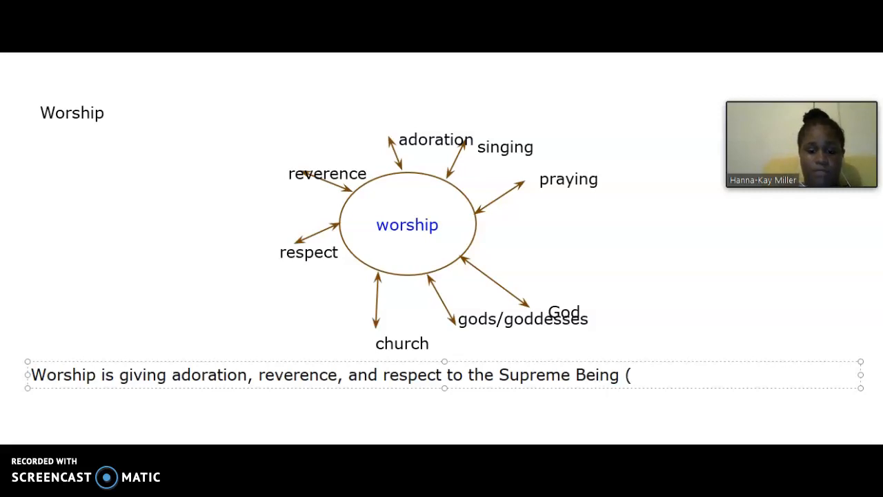
{"action": "type", "text": "God"}
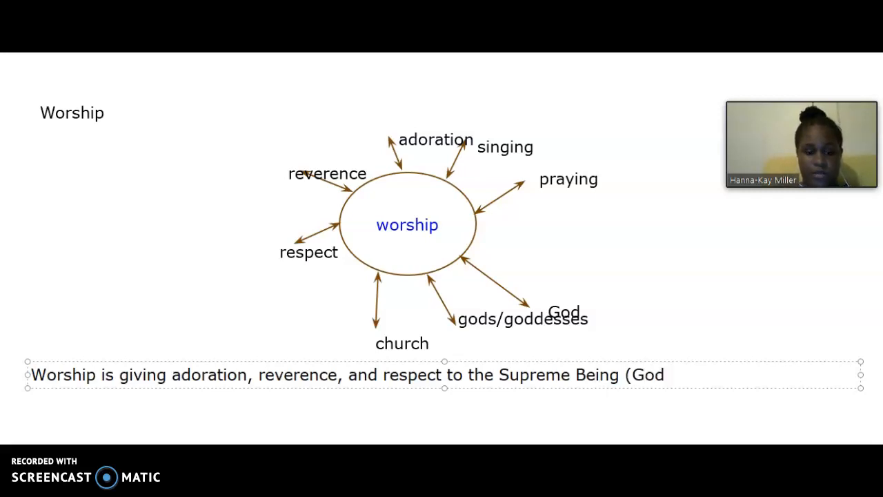
{"action": "type", "text": "), or"}
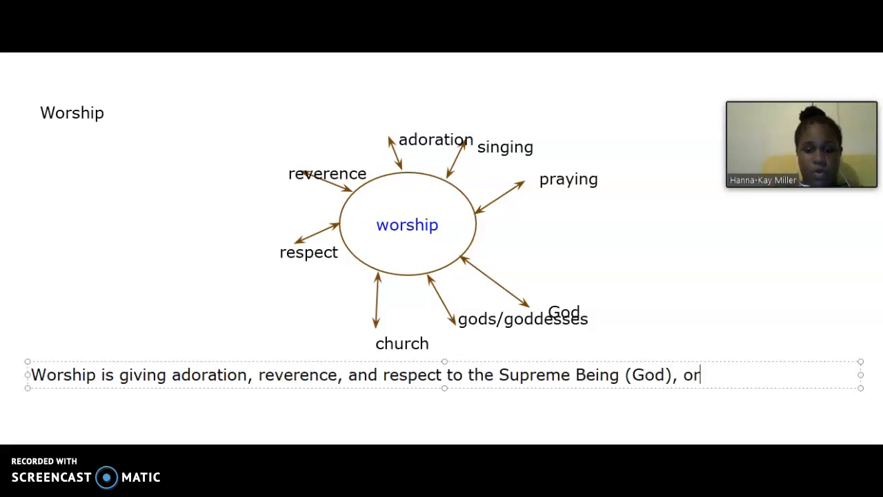
{"action": "type", "text": "other"}
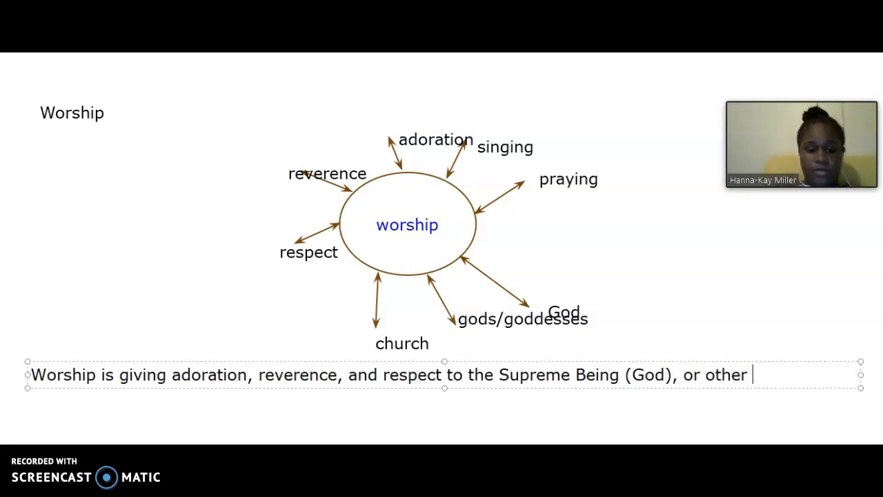
{"action": "type", "text": "spiritual"}
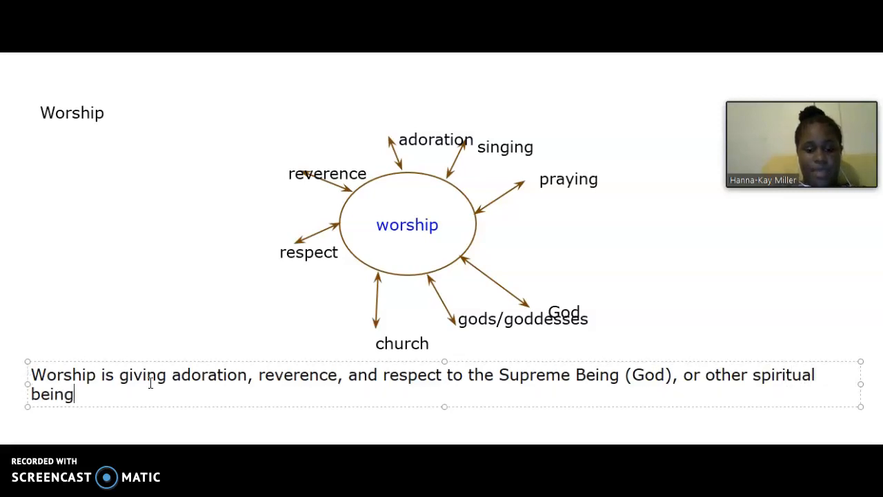
{"action": "type", "text": "s ("}
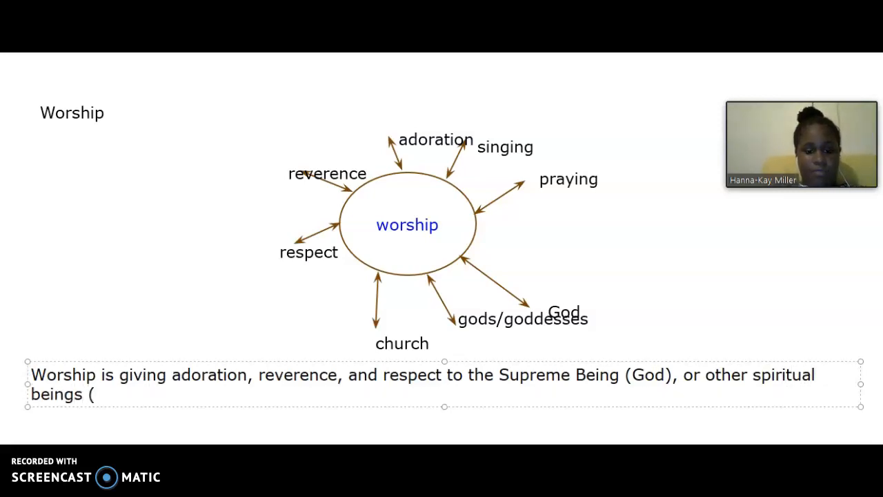
{"action": "type", "text": "gods"}
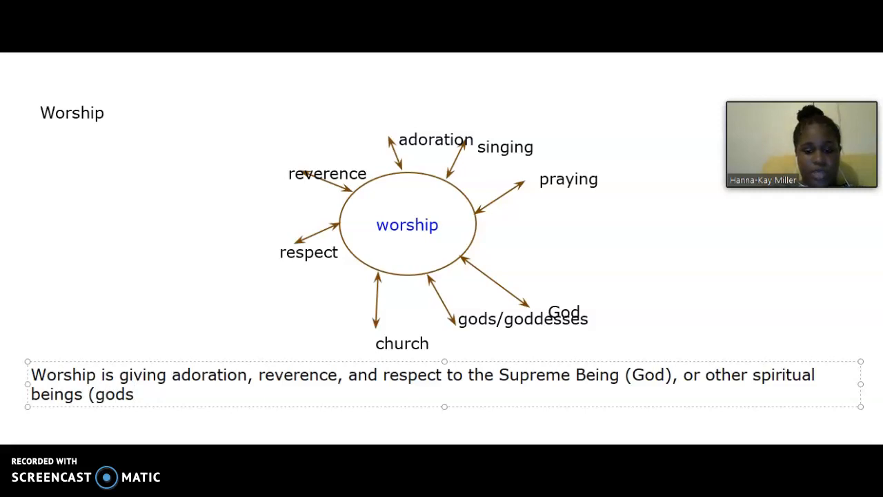
{"action": "type", "text": "/godde"}
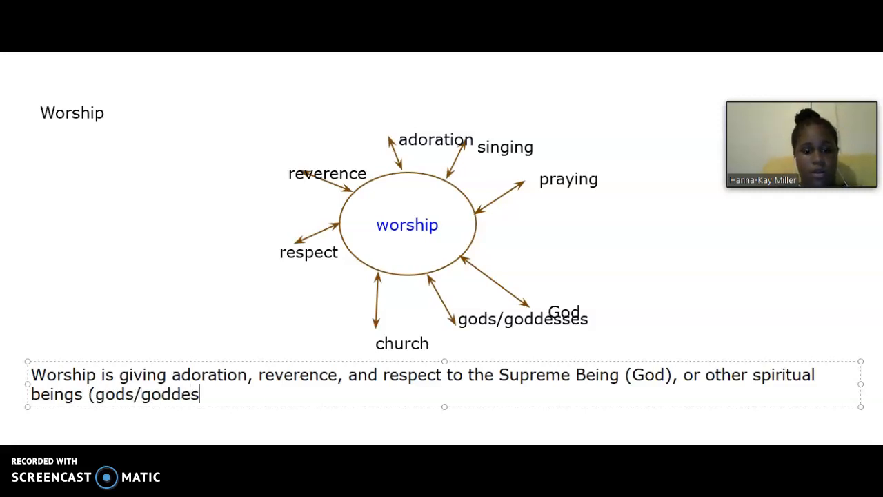
{"action": "type", "text": "ses"}
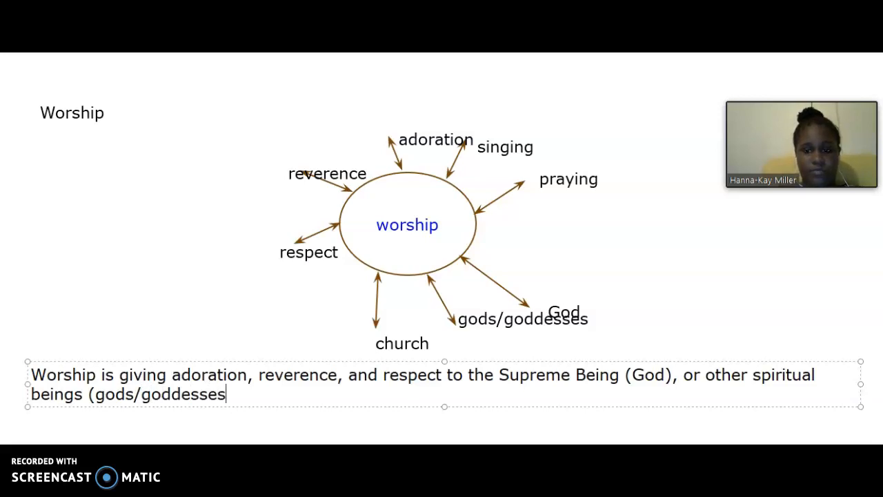
{"action": "type", "text": ")"}
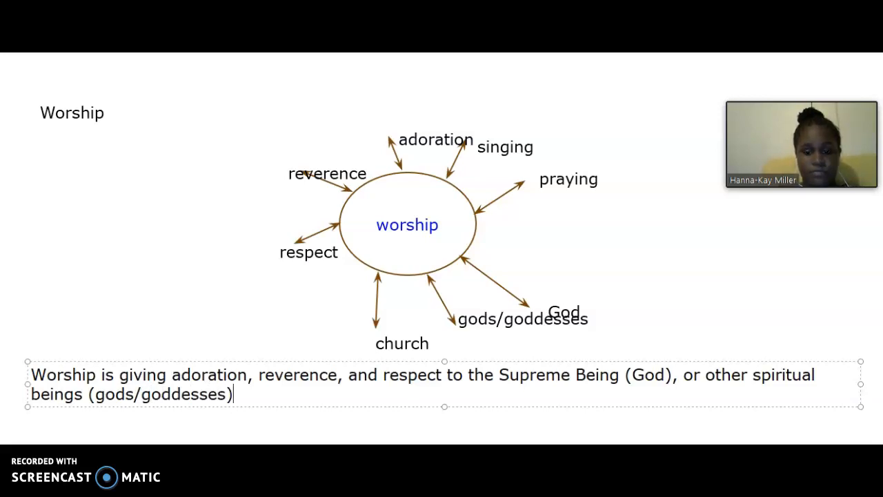
{"action": "type", "text": "."}
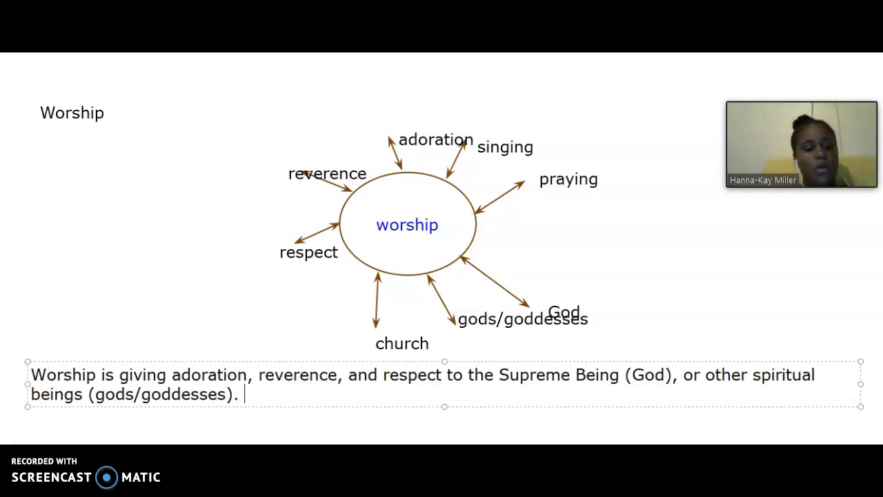
Add the sentence 'Worship can be done in any place of worship, such as a church.'
{"action": "type", "text": "Wo"}
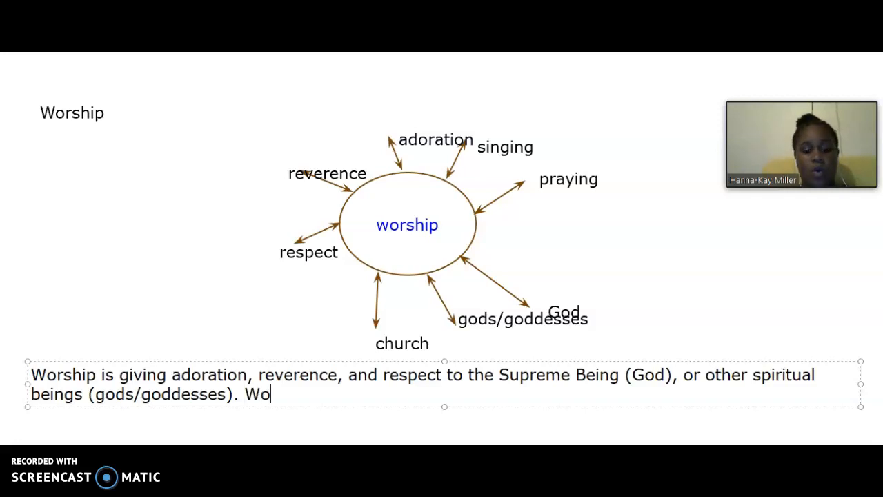
{"action": "type", "text": "rship can"}
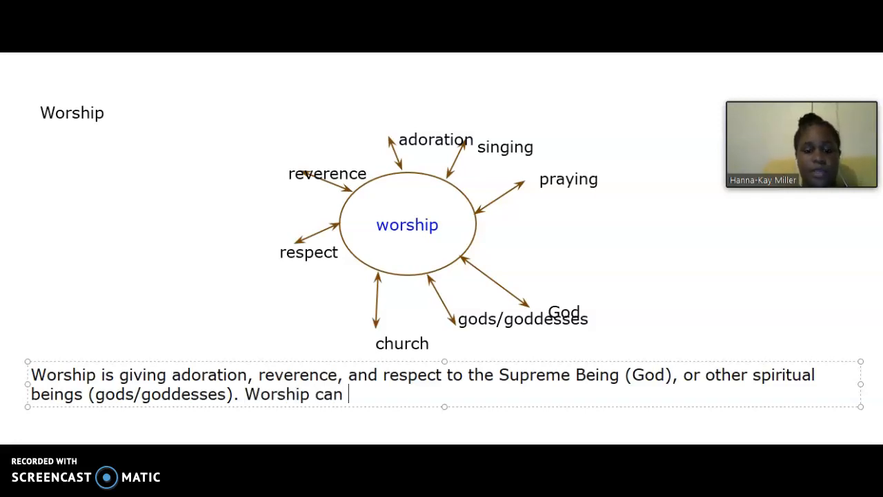
{"action": "type", "text": "is"}
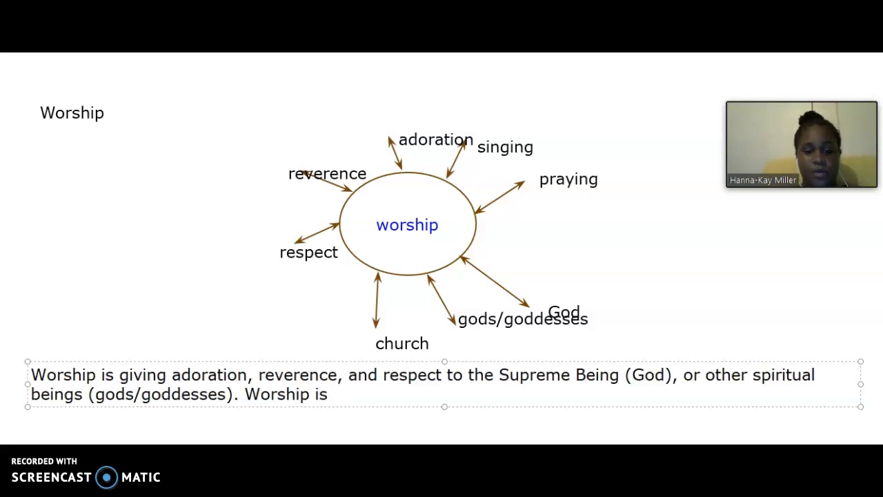
{"action": "type", "text": "can b"}
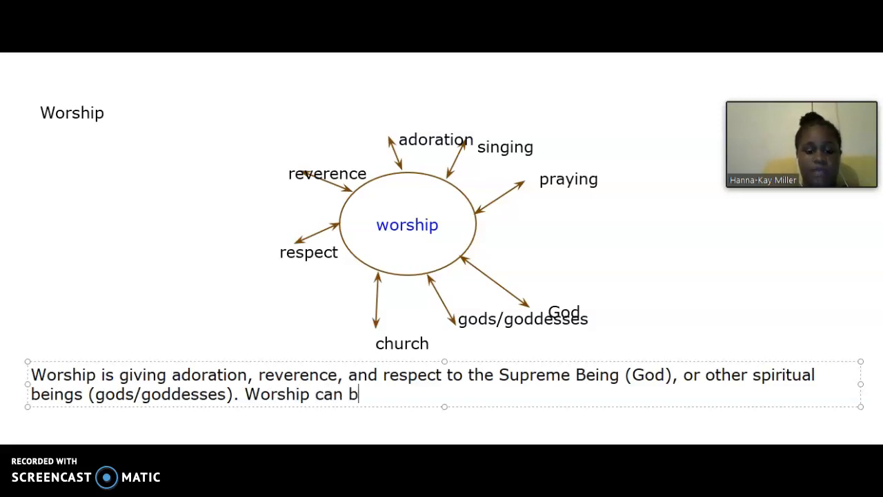
{"action": "type", "text": "e done in"}
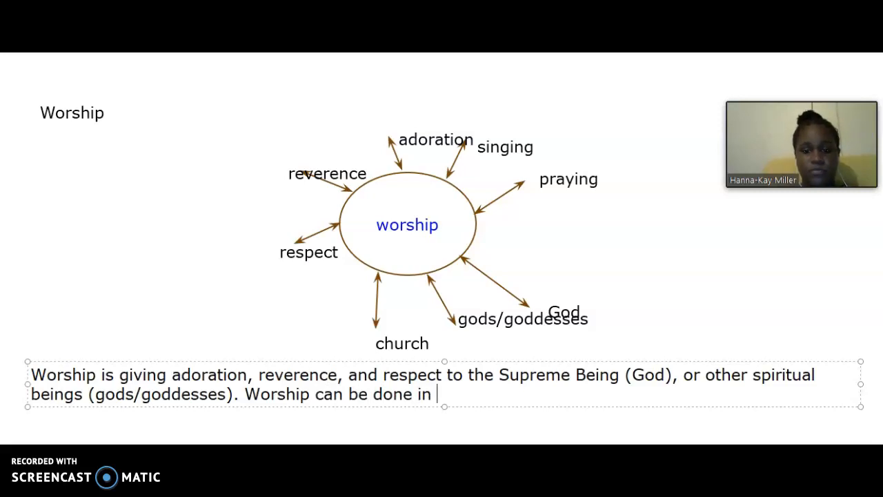
{"action": "type", "text": "any p"}
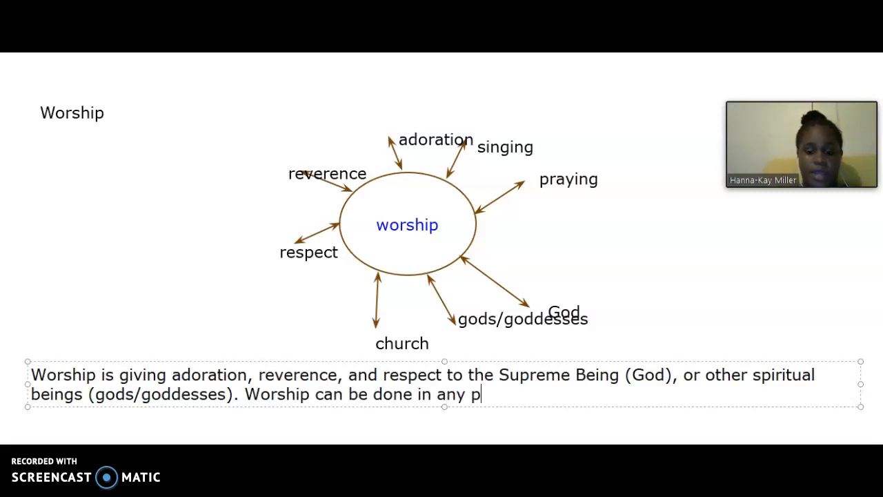
{"action": "type", "text": "lace of w"}
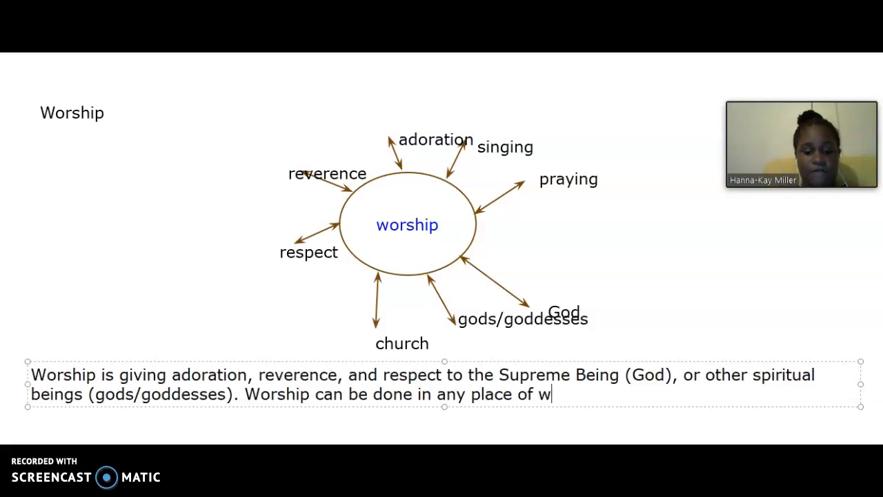
{"action": "type", "text": "orship,"}
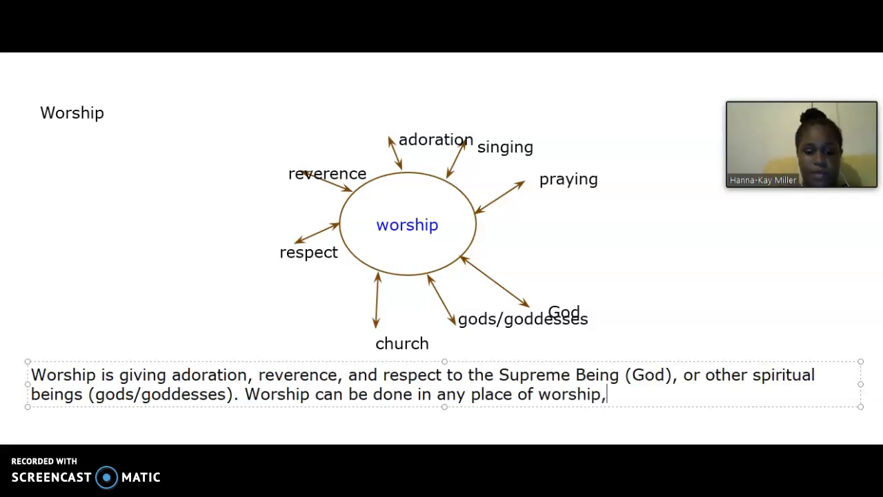
{"action": "type", "text": "such as a c"}
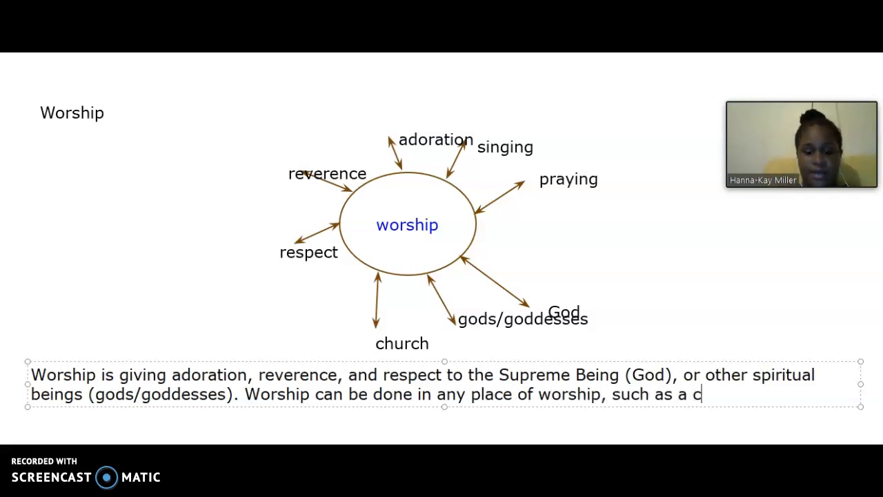
{"action": "type", "text": "hurch"}
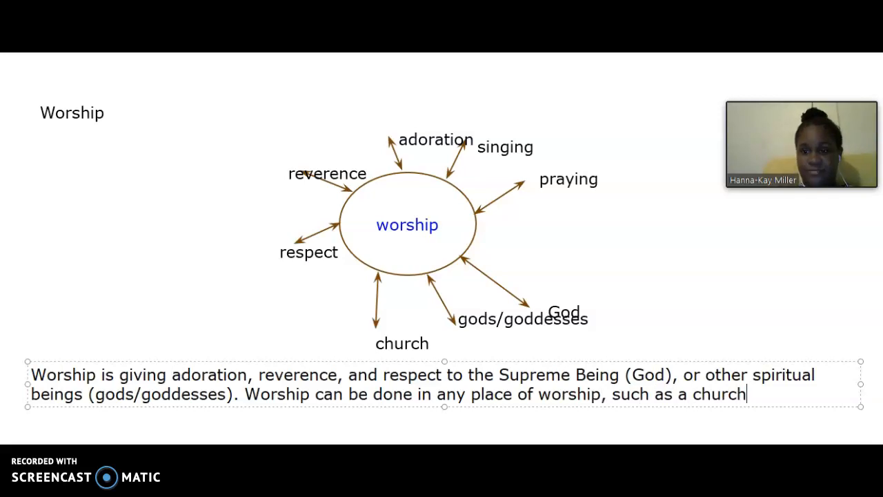
{"action": "type", "text": "."}
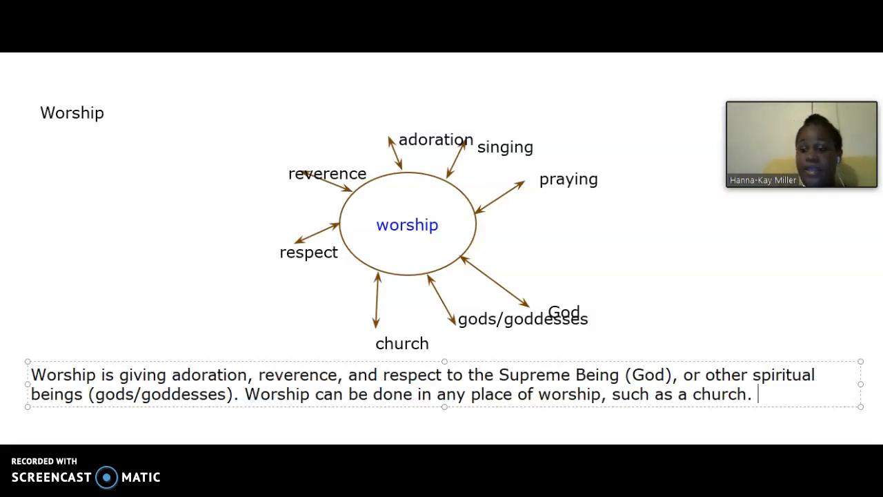
Type the final sentence 'Worship can take the form of singing and praying.'
{"action": "type", "text": "Worship can"}
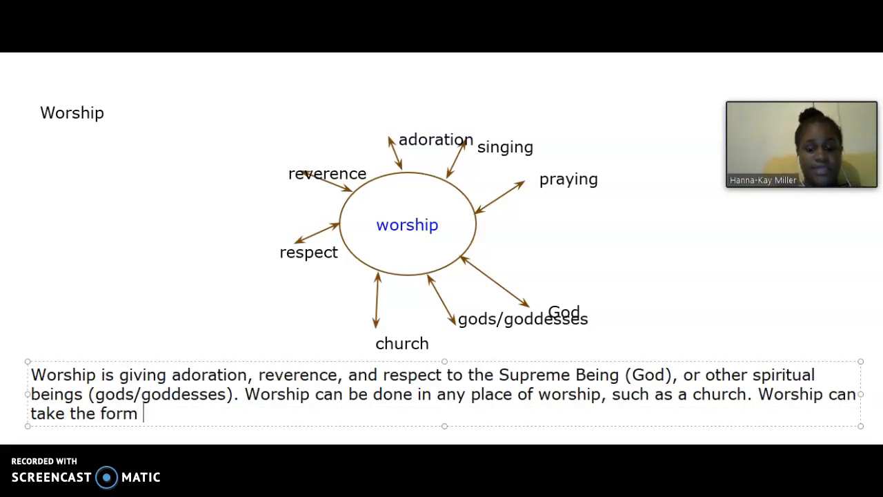
{"action": "type", "text": "of"}
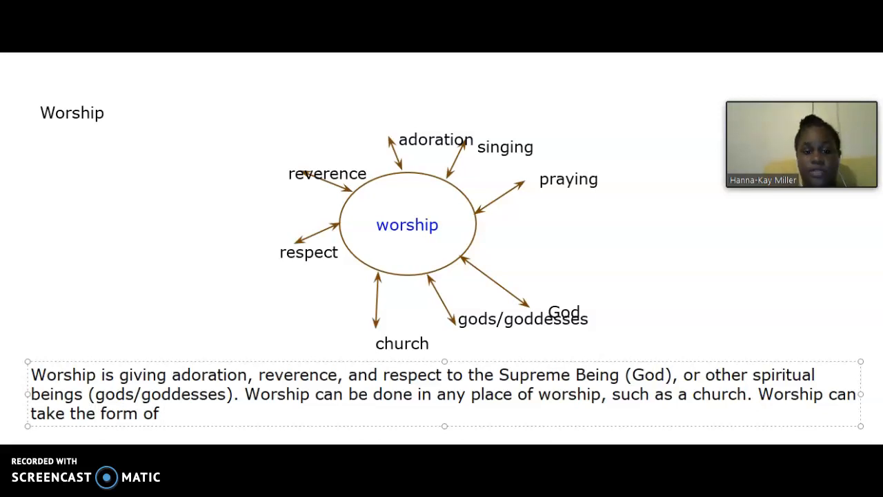
{"action": "left_click", "coordinate": [162, 413]}
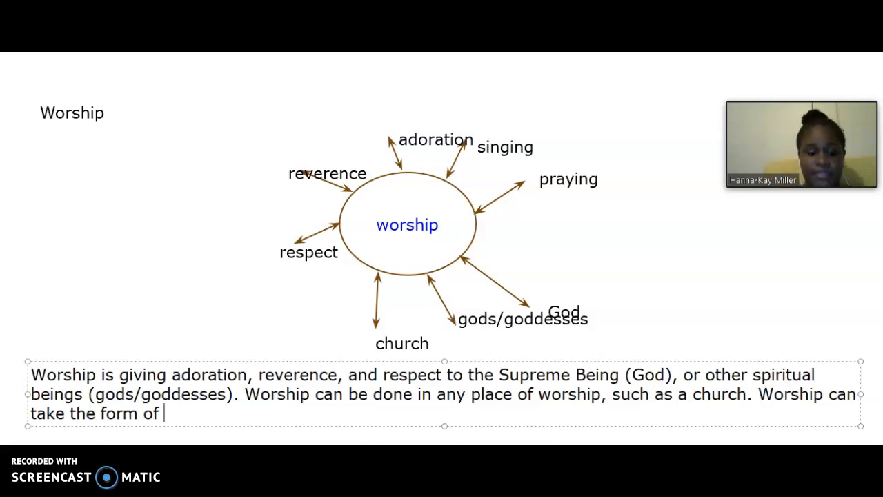
{"action": "type", "text": "singing"}
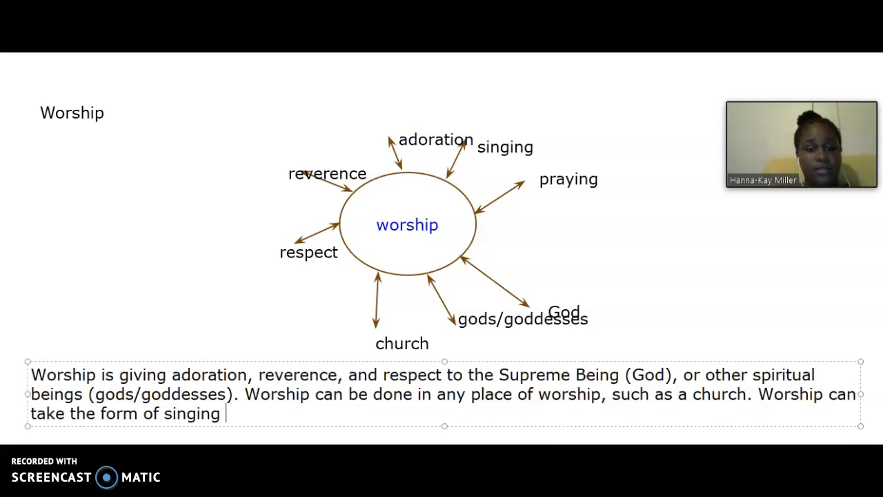
{"action": "type", "text": "and"}
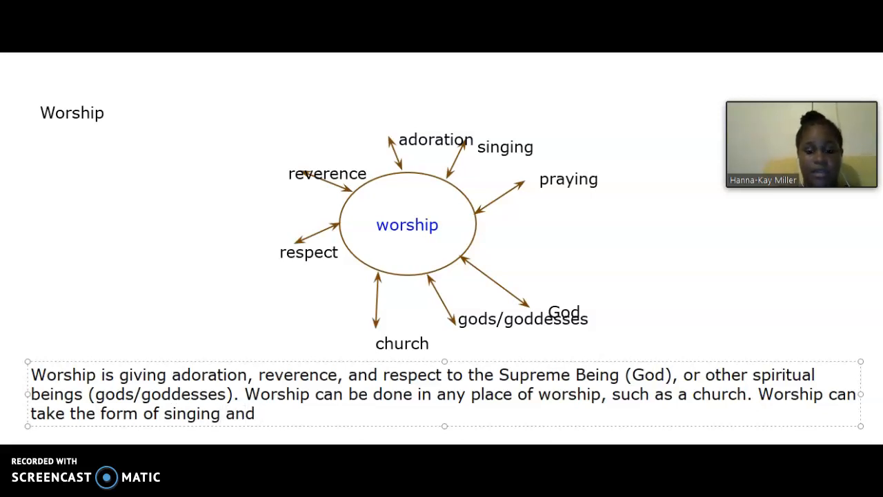
{"action": "type", "text": "praying."}
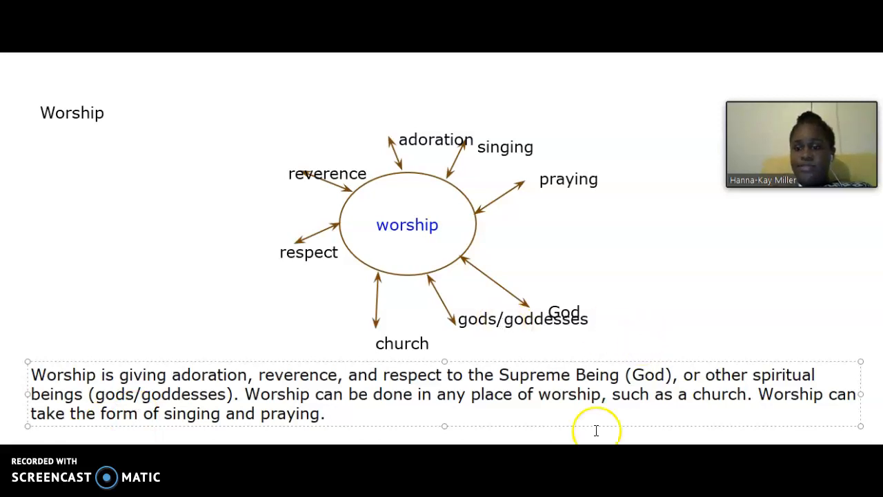
{"action": "mouse_move", "coordinate": [691, 342]}
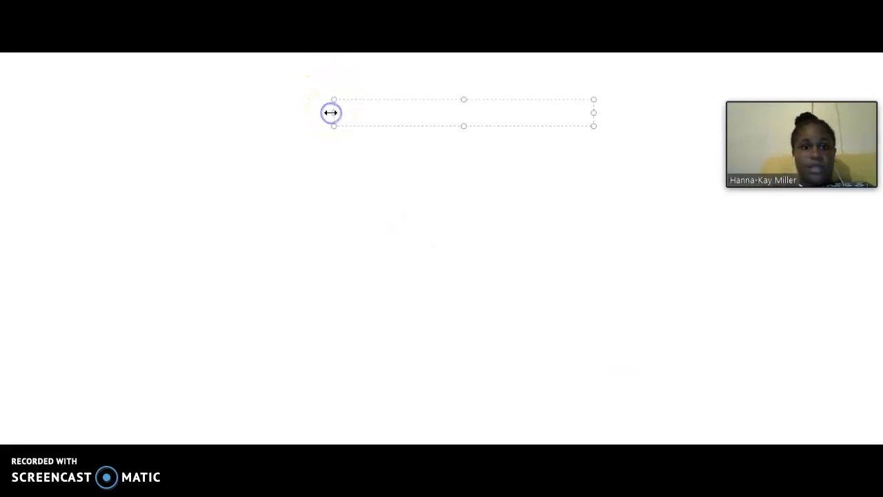
Stretch the text box to the left edge and type 'WAYS IN WHICH PEOPLE WORSHIP' and 'PRAYING'
{"action": "left_click_drag", "start_coordinate": [333, 113], "coordinate": [11, 92]}
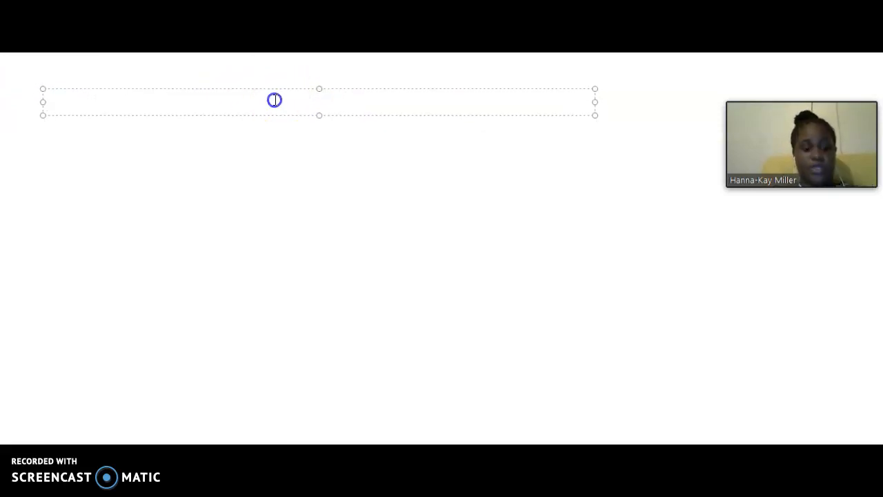
{"action": "type", "text": "WAYS"}
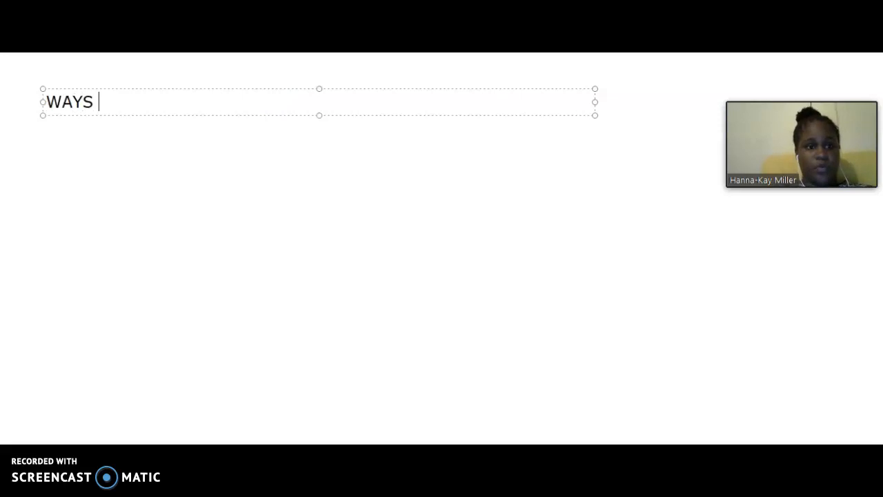
{"action": "type", "text": "IN WHIC"}
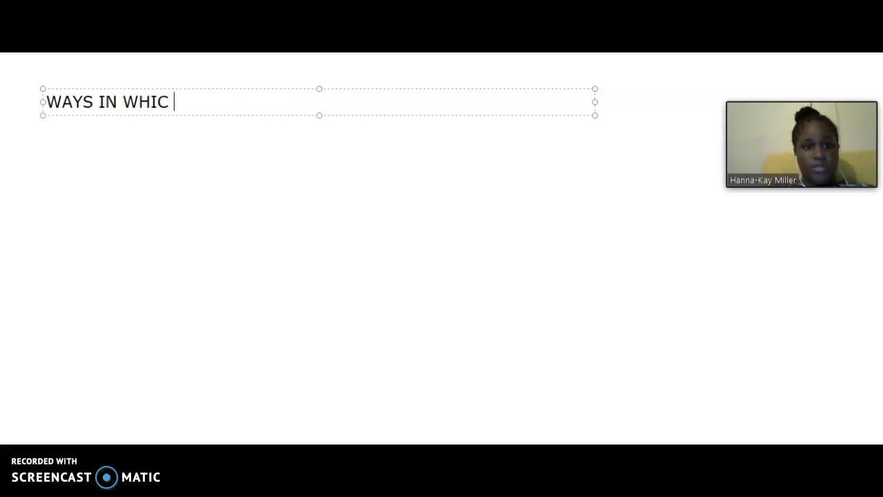
{"action": "type", "text": "H PEOPLE"}
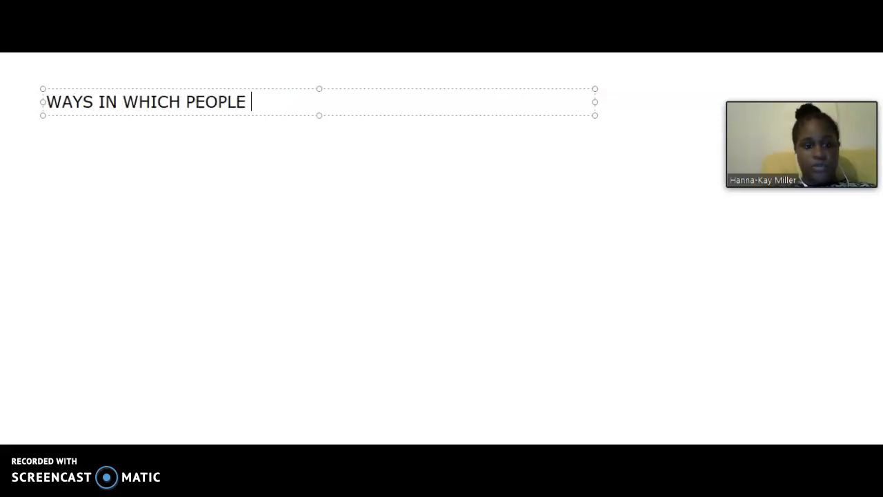
{"action": "type", "text": "WORSH"}
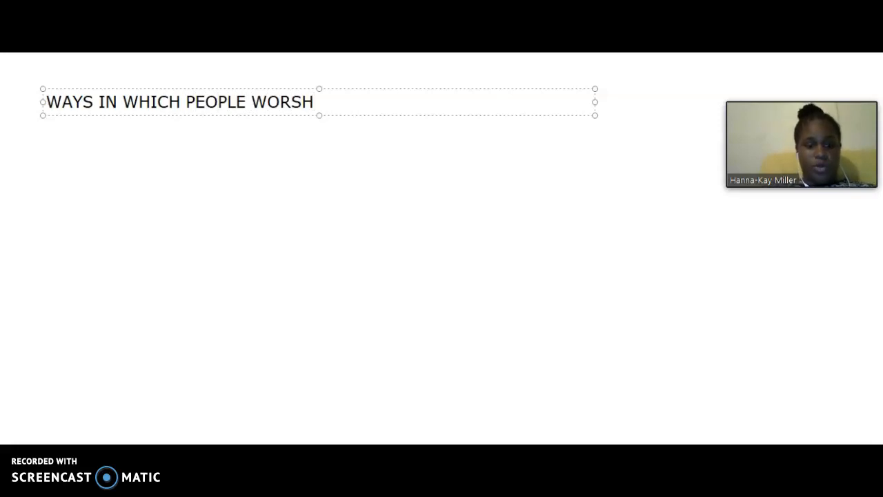
{"action": "type", "text": "IP"}
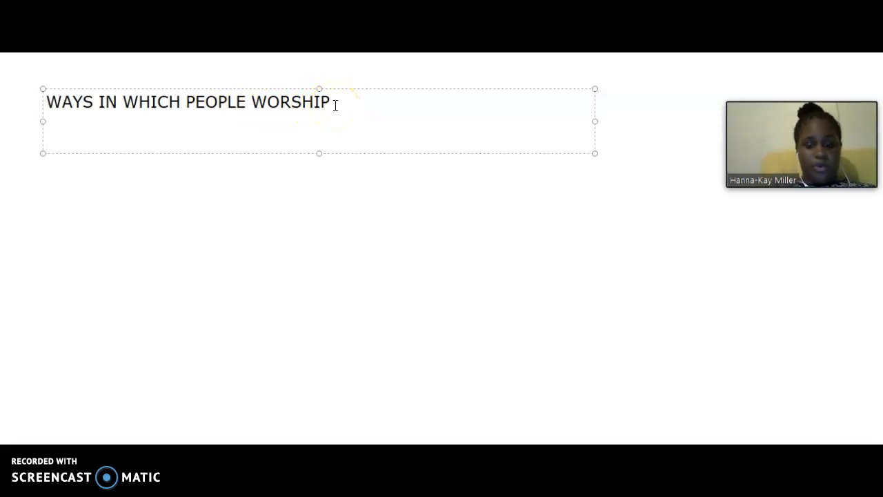
{"action": "type", "text": "PRAYING"}
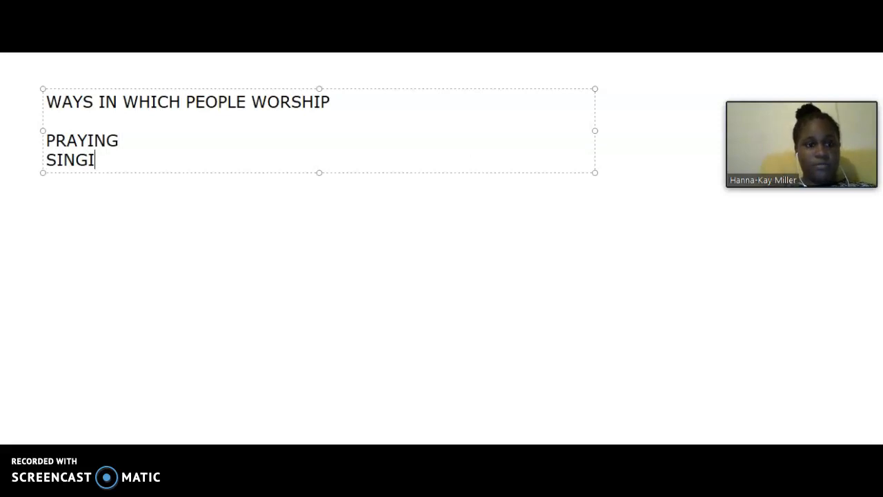
Add the list items 'SINGING', 'MEDITATING' and 'READING THEIR SACRED TEXT'
{"action": "type", "text": "NG"}
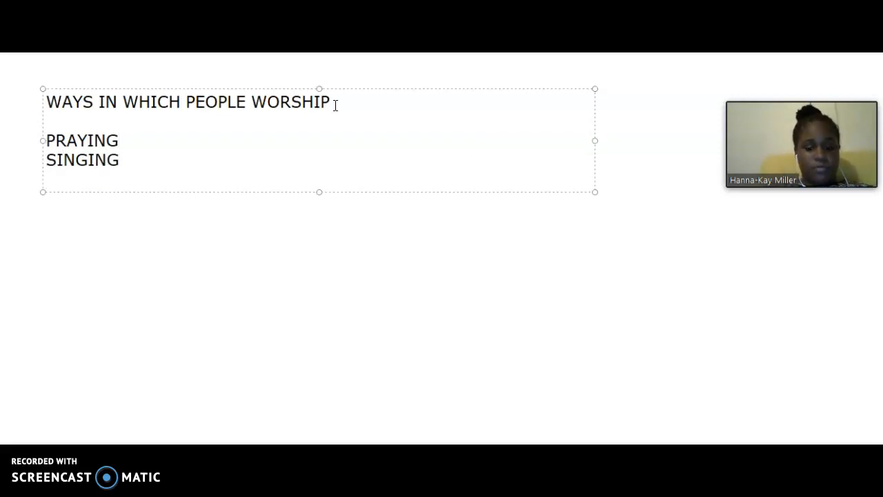
{"action": "type", "text": "MEDI"}
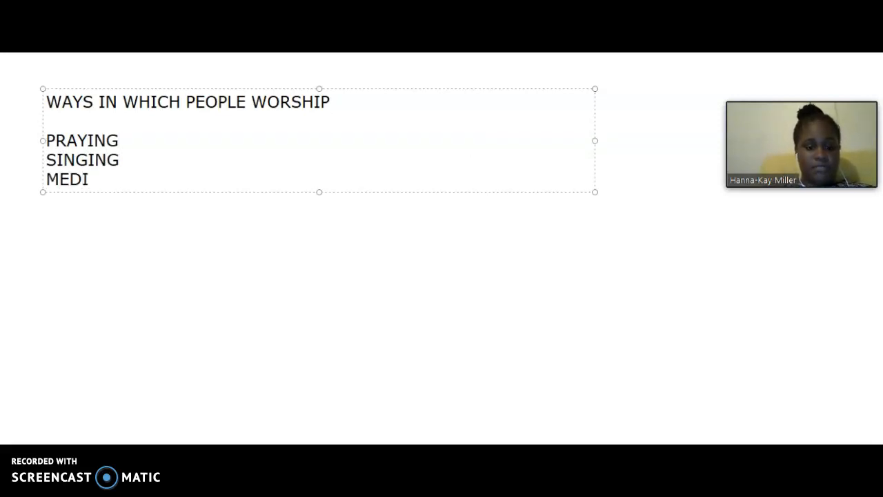
{"action": "type", "text": "TATI"}
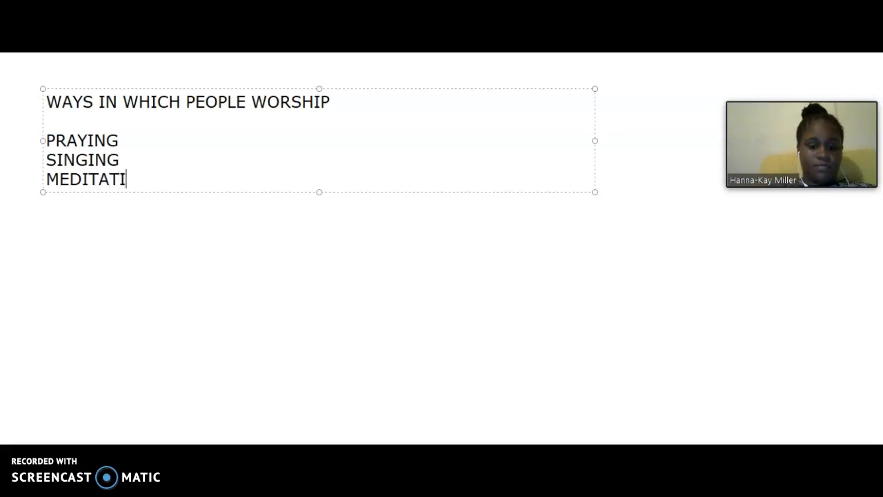
{"action": "type", "text": "NG"}
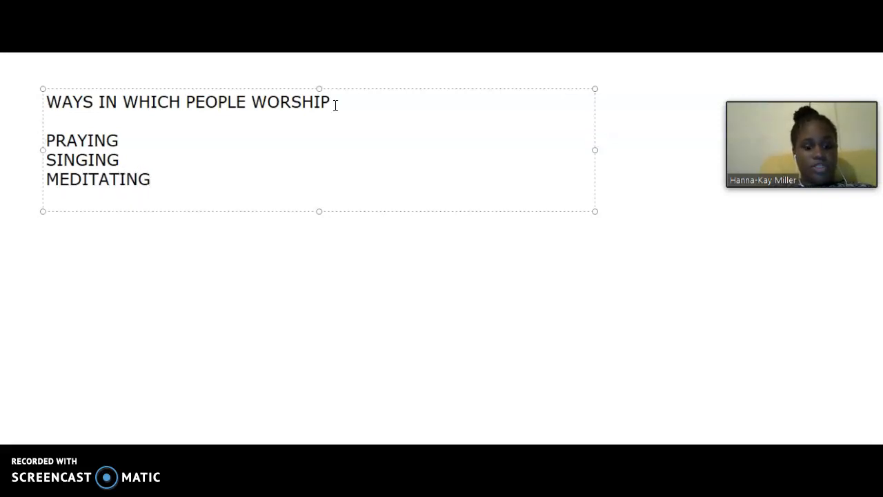
{"action": "type", "text": "READING THEI"}
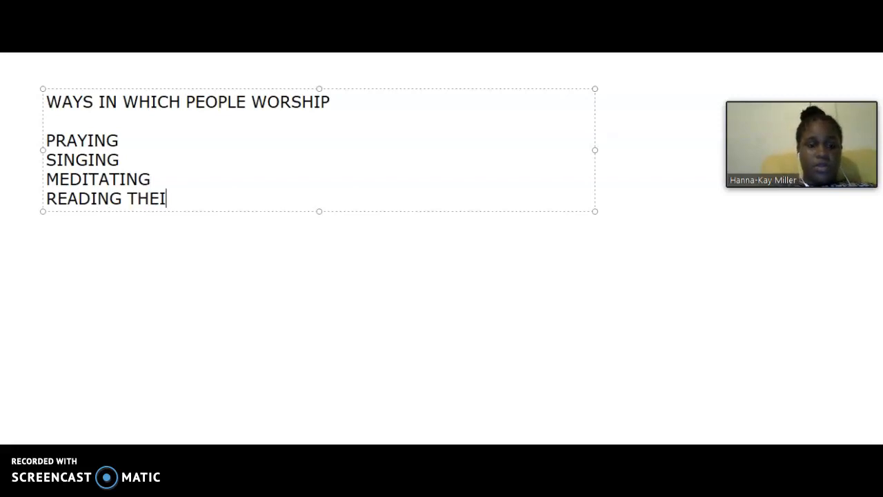
{"action": "type", "text": "R SACRED"}
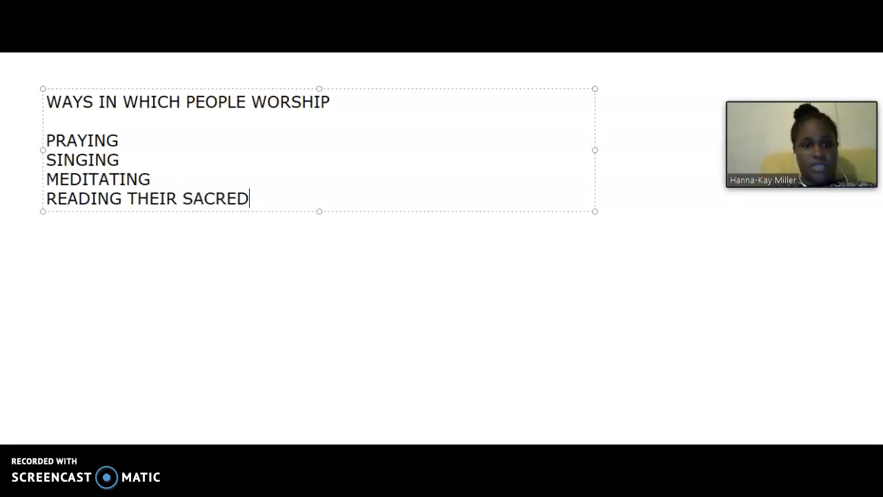
{"action": "type", "text": "TEXT"}
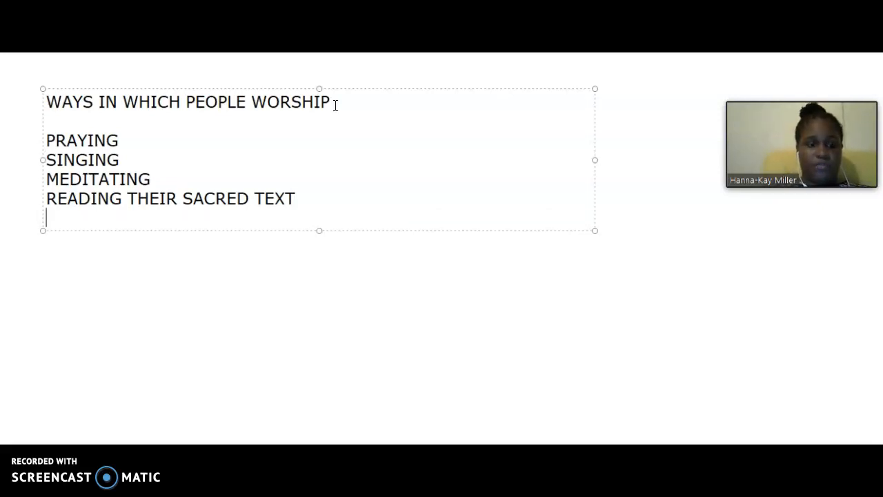
Add the final list item 'FELLOWSHIP WITH BELIEVERS'
{"action": "type", "text": "FEL"}
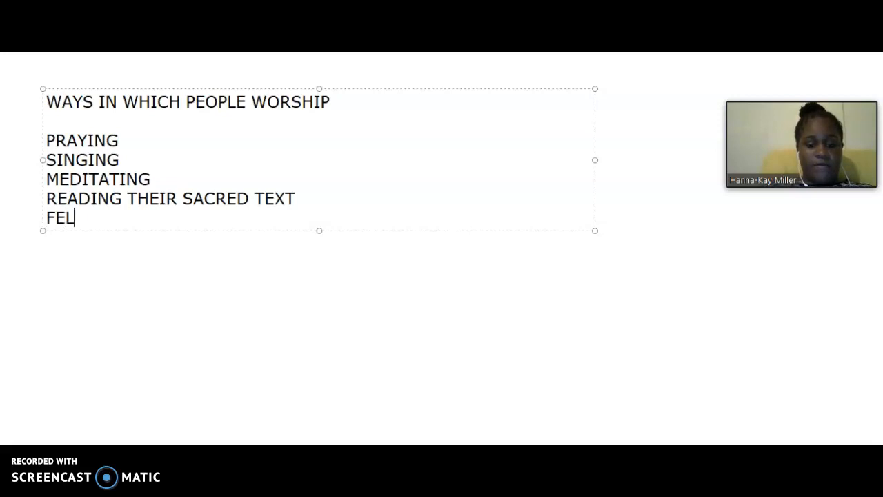
{"action": "type", "text": "L"}
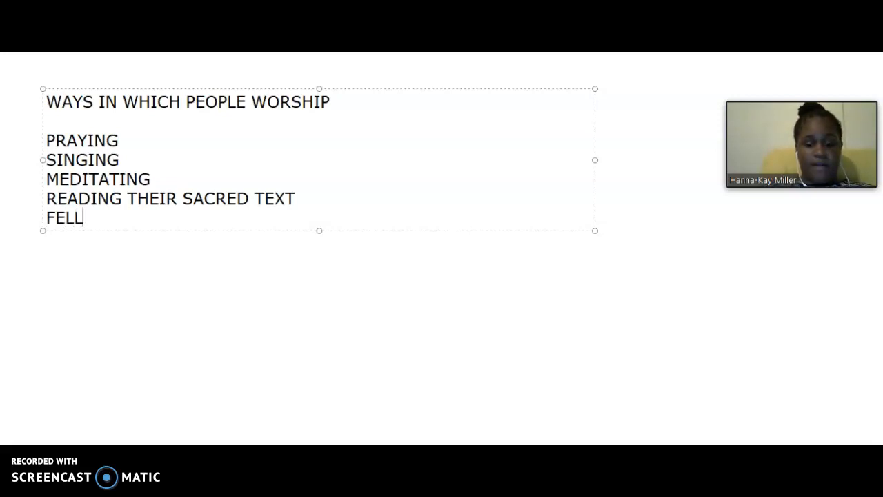
{"action": "type", "text": "OWSHIP"}
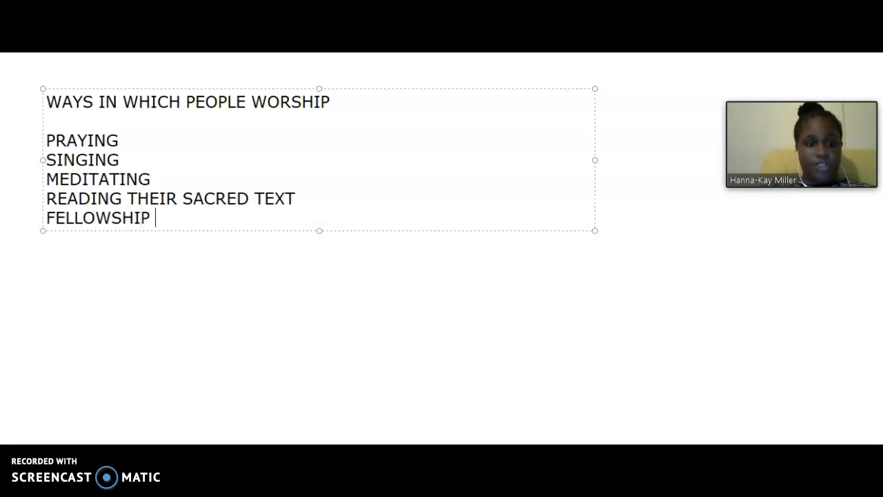
{"action": "type", "text": "WITH"}
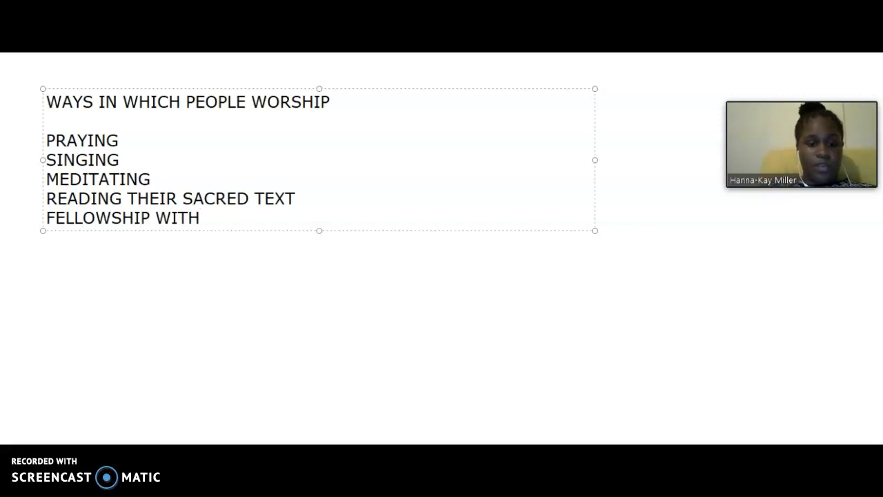
{"action": "type", "text": "BELI"}
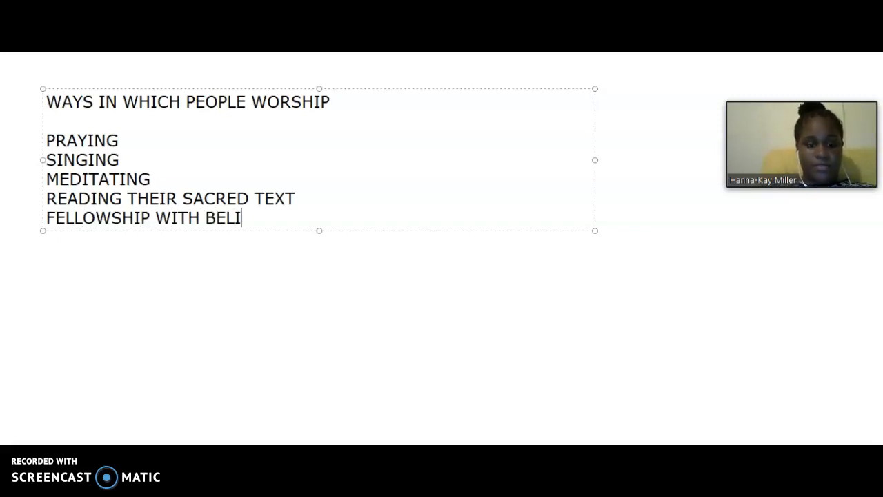
{"action": "type", "text": "EVERS"}
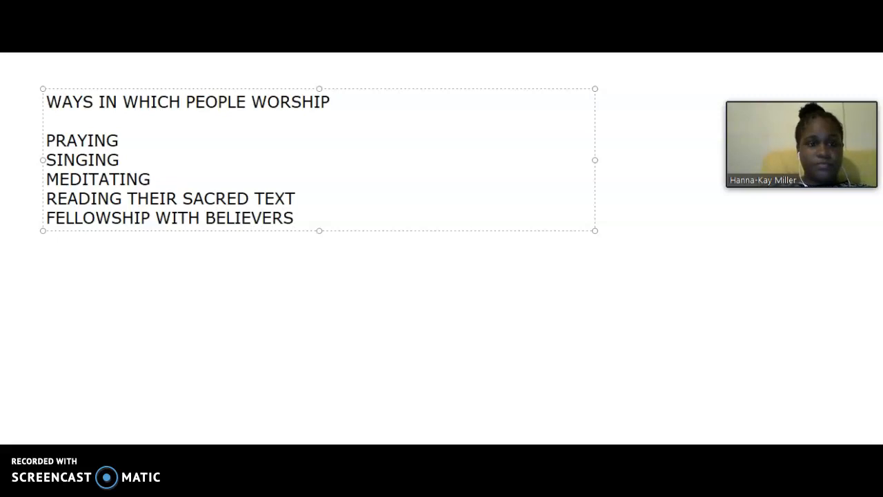